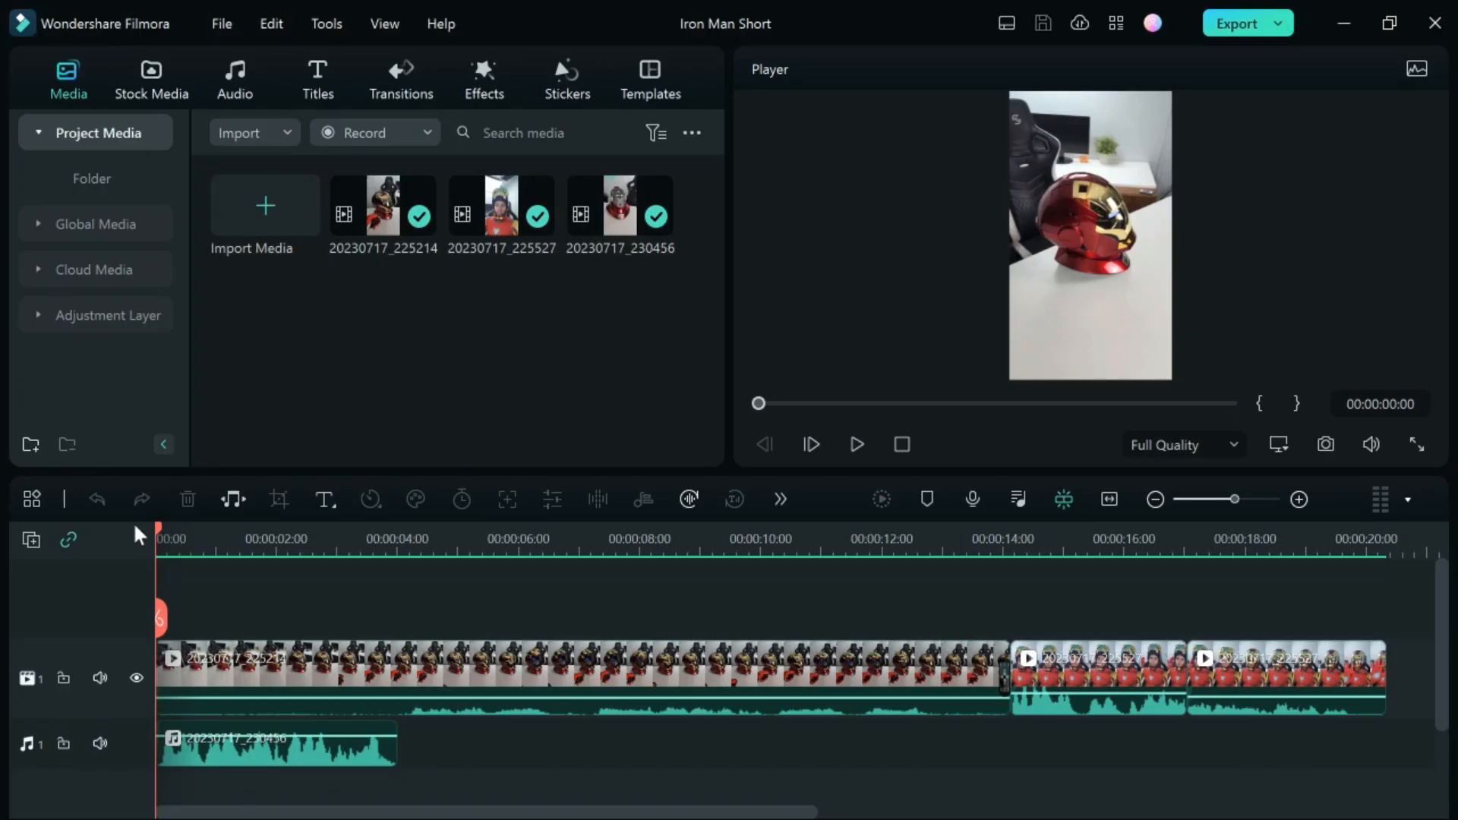
Step: Move the playhead to roughly 00:00:10 on the timeline ruler
left_click(248, 538)
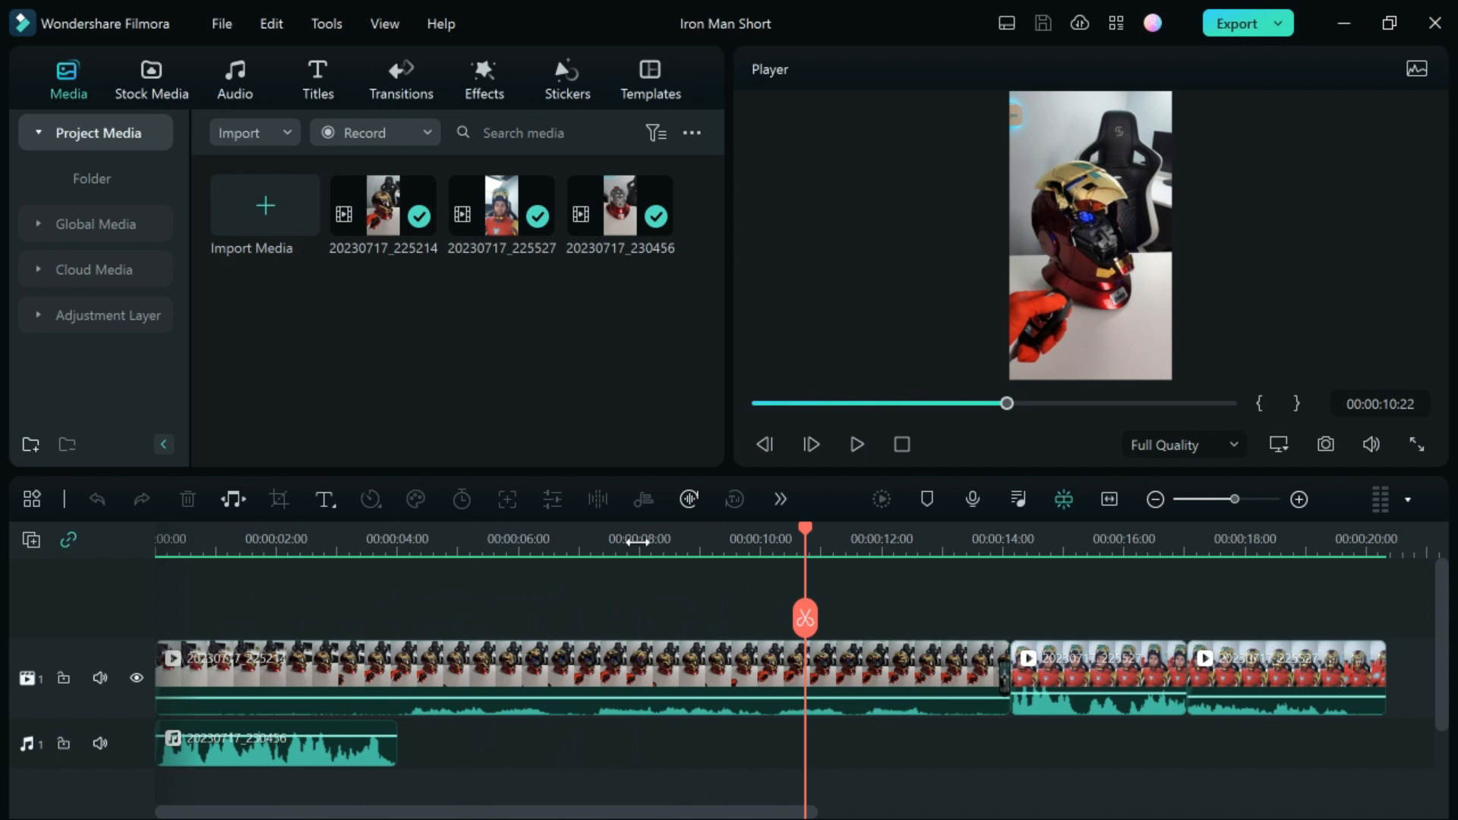
Step: Start a Create Video export and select Higher quality for the local MP4
left_click(1278, 23)
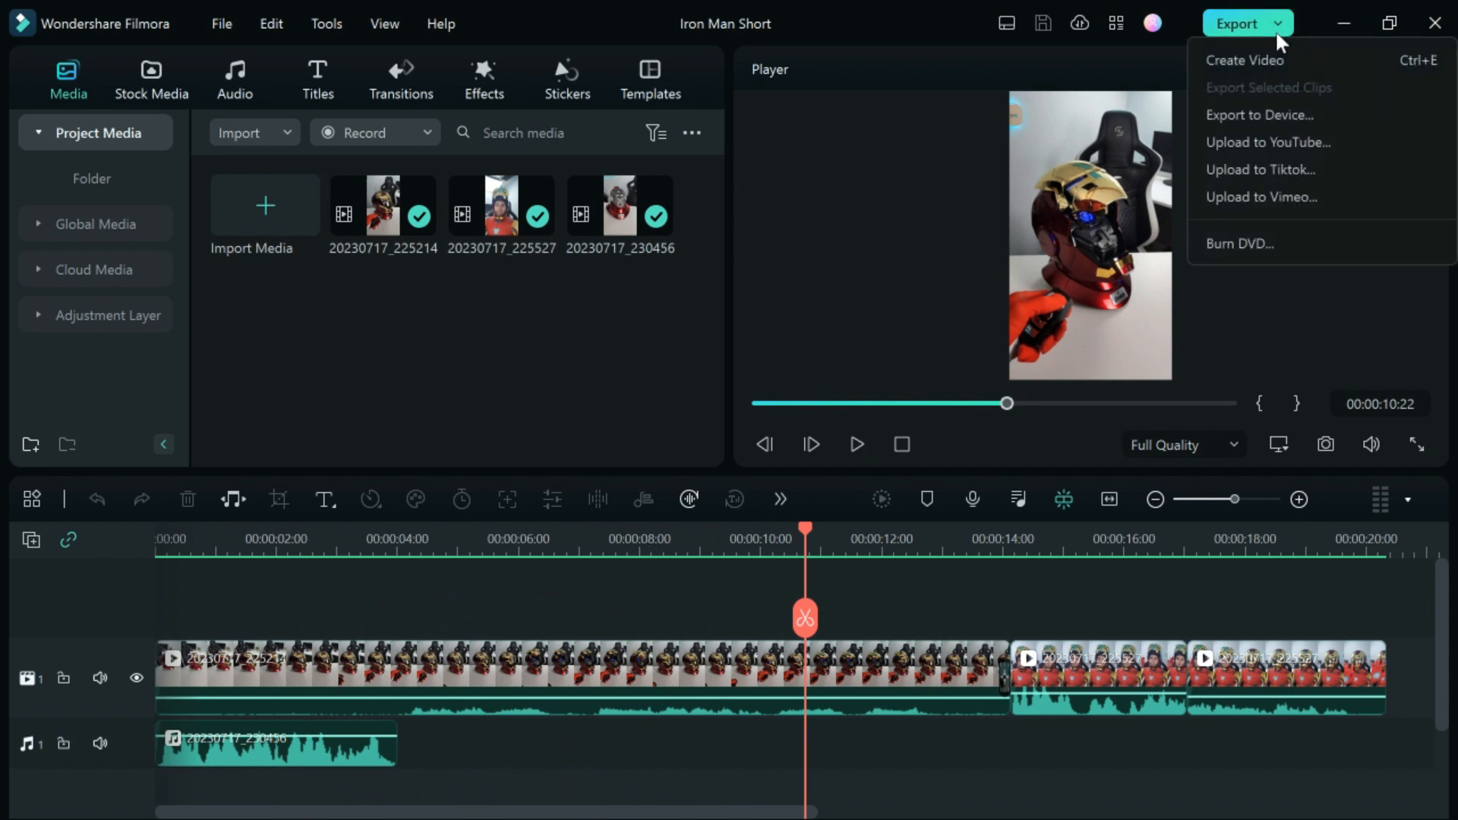
left_click(1270, 66)
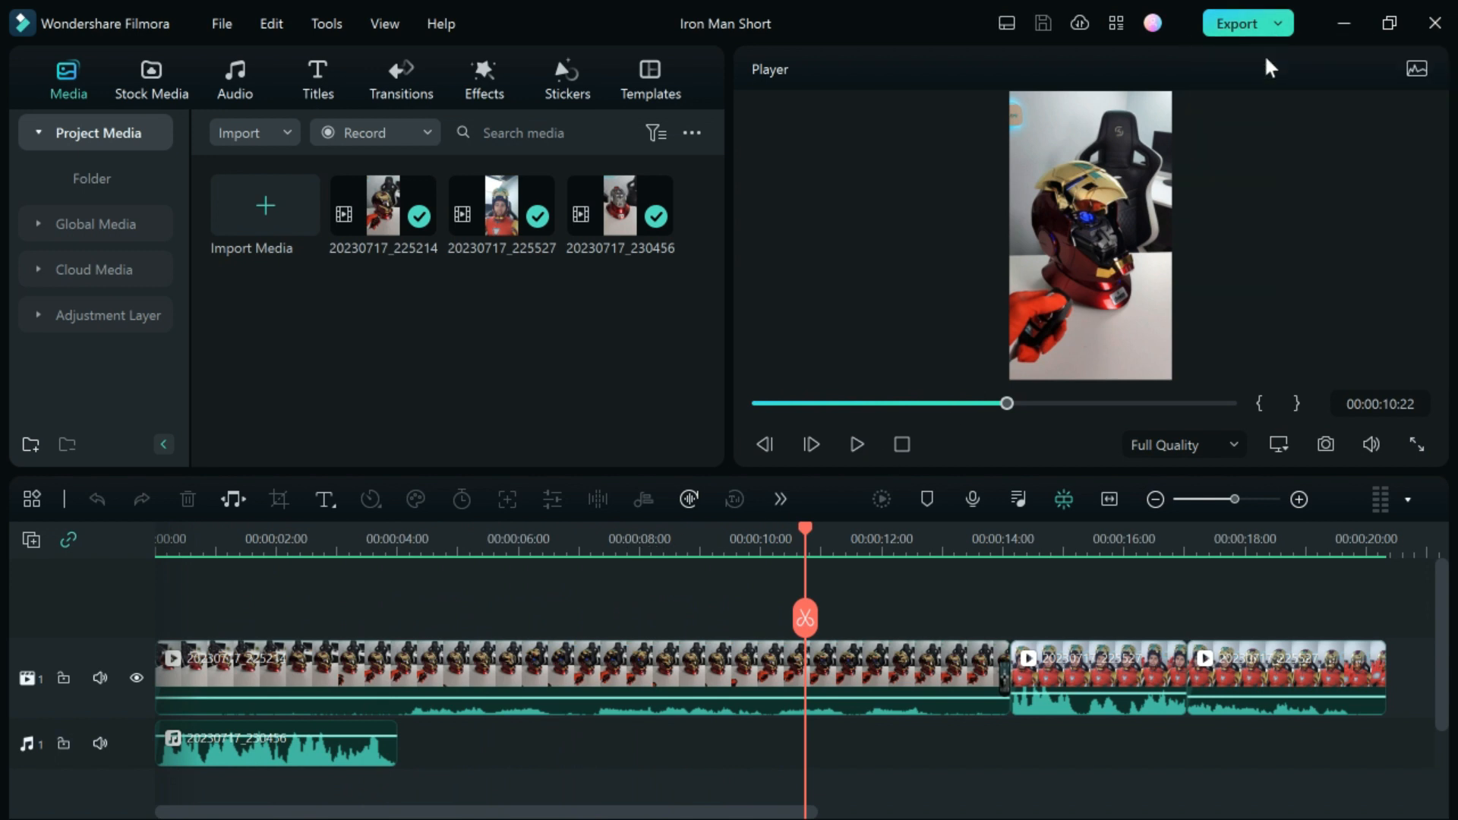
left_click(1236, 22)
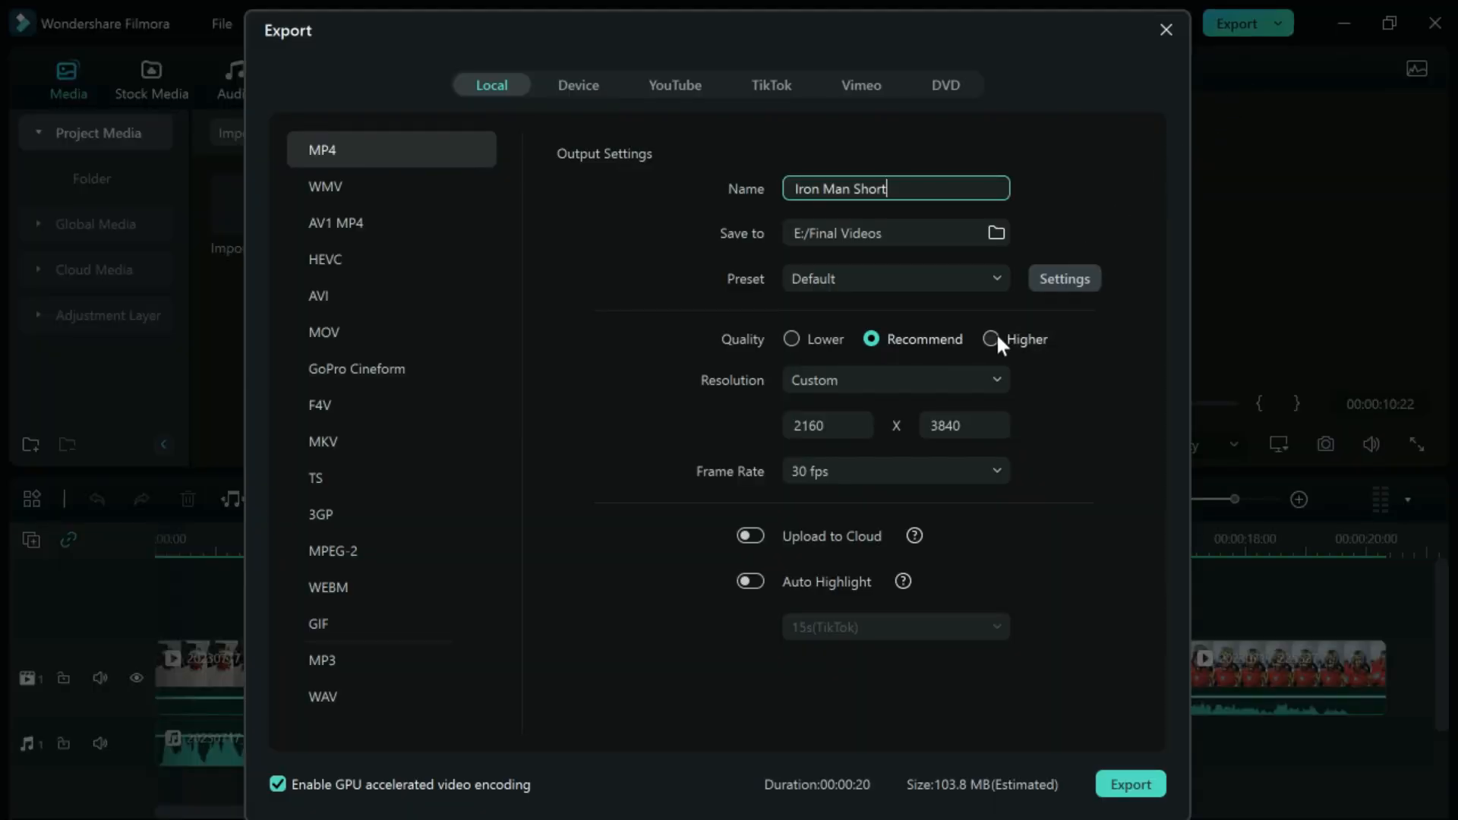
left_click(993, 339)
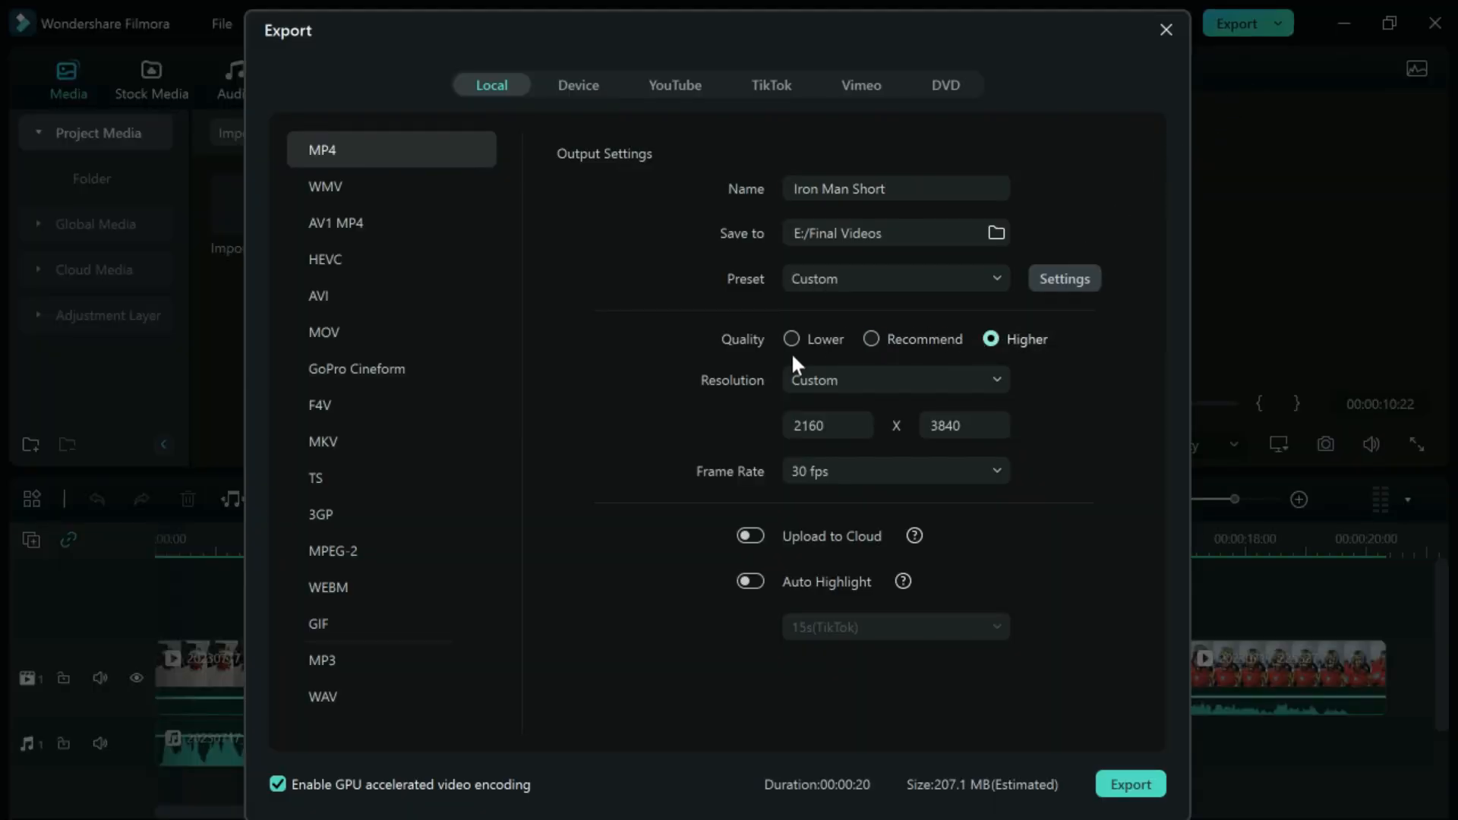
mouse_move(784, 427)
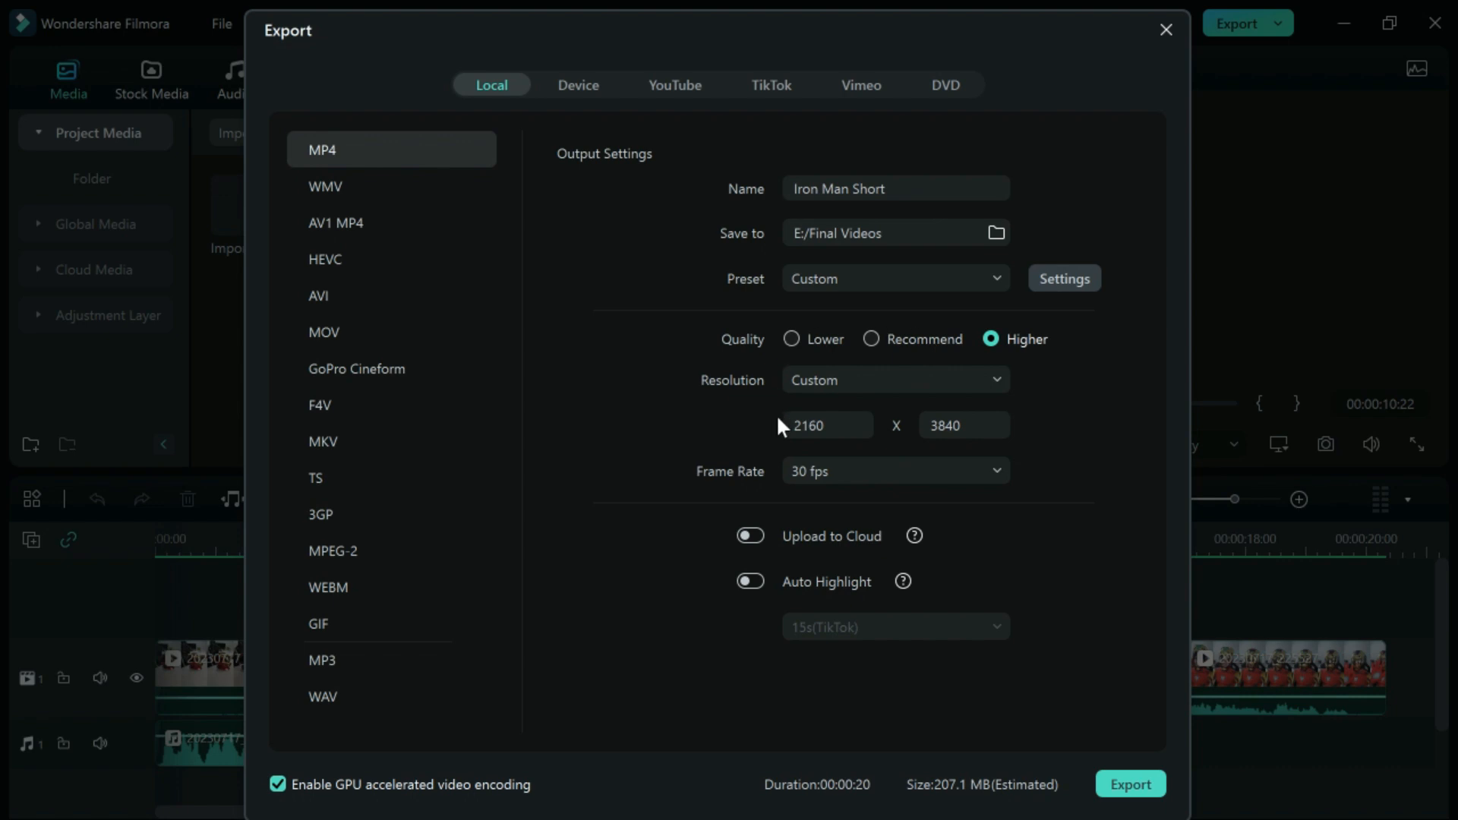
mouse_move(934, 500)
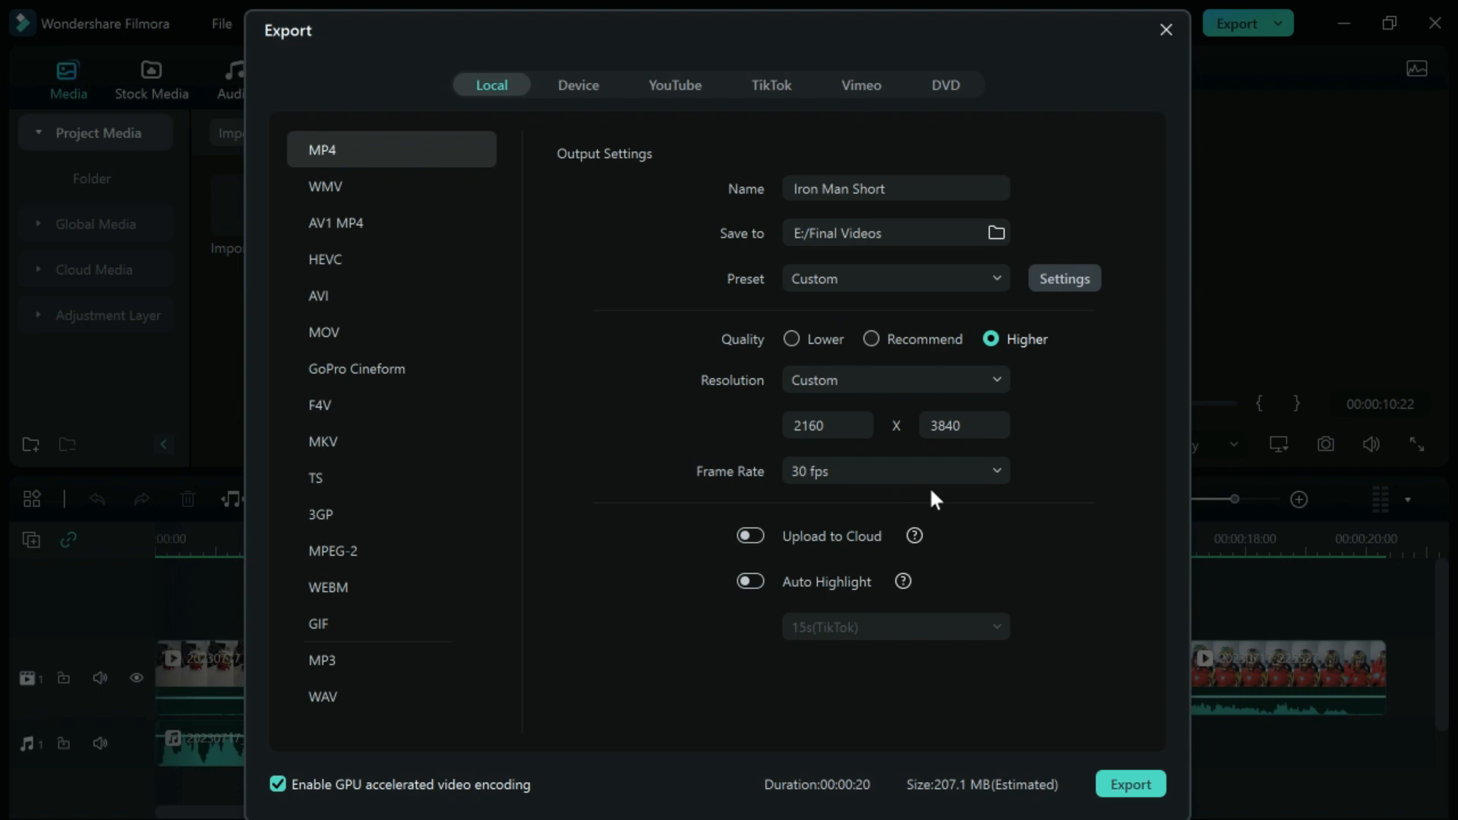
mouse_move(1130, 784)
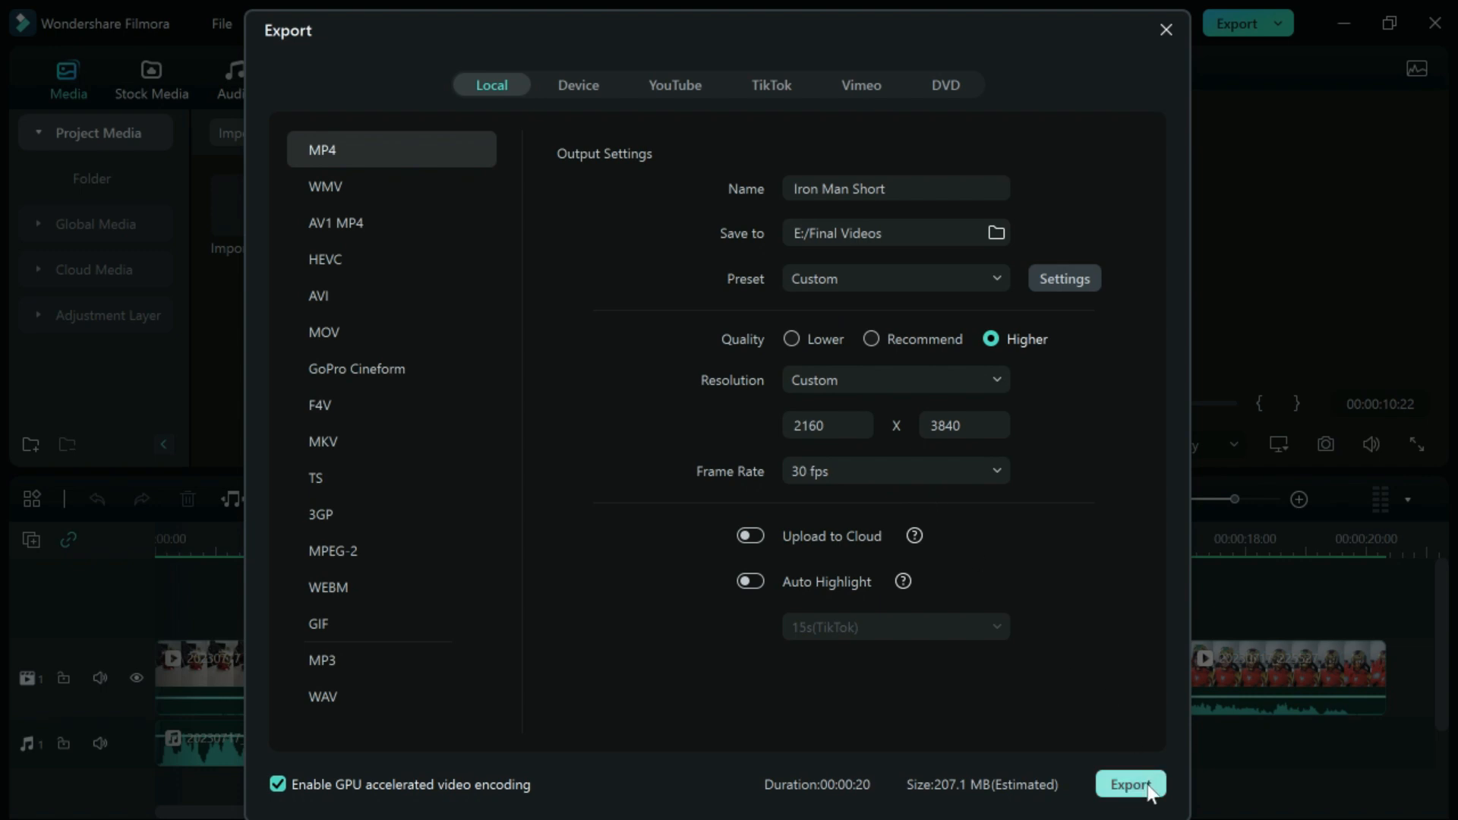
Step: Render Iron Man Short-1.mp4 and wait for Converted Successfully
left_click(1131, 783)
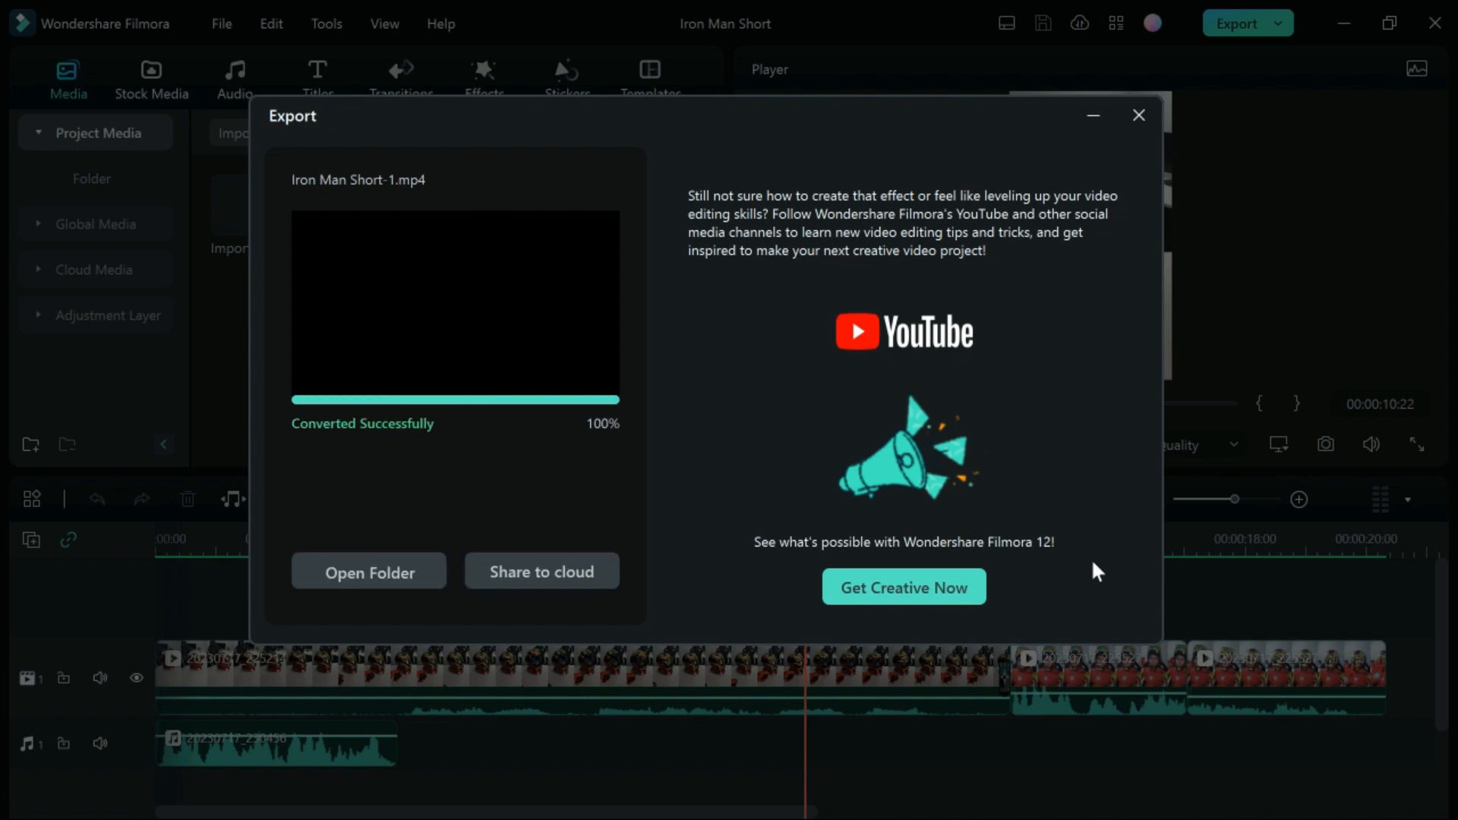
mouse_move(1105, 342)
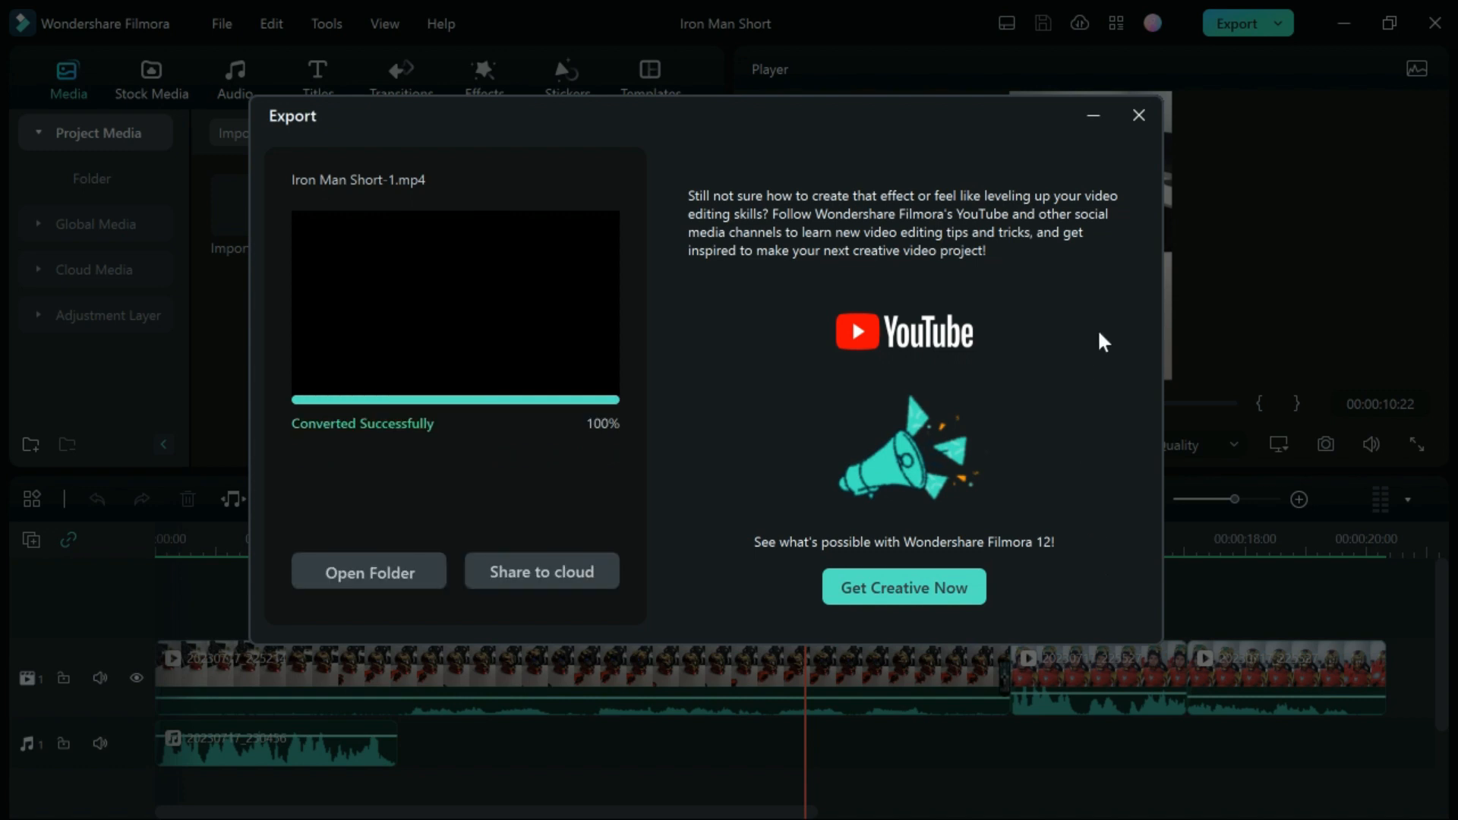
Step: Close the export and project windows, then begin a new blank Untitled project
left_click(1138, 114)
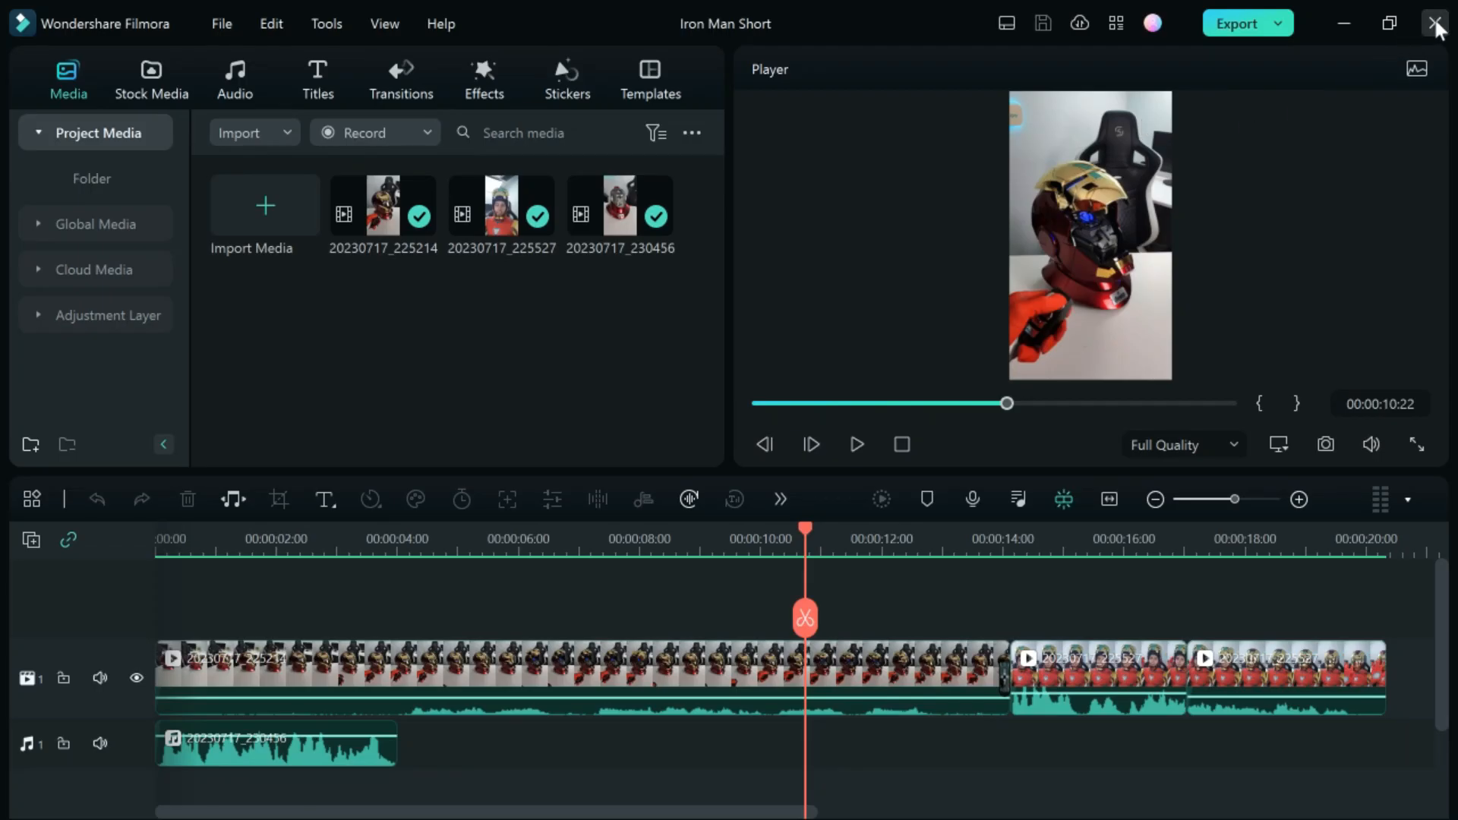
left_click(1437, 23)
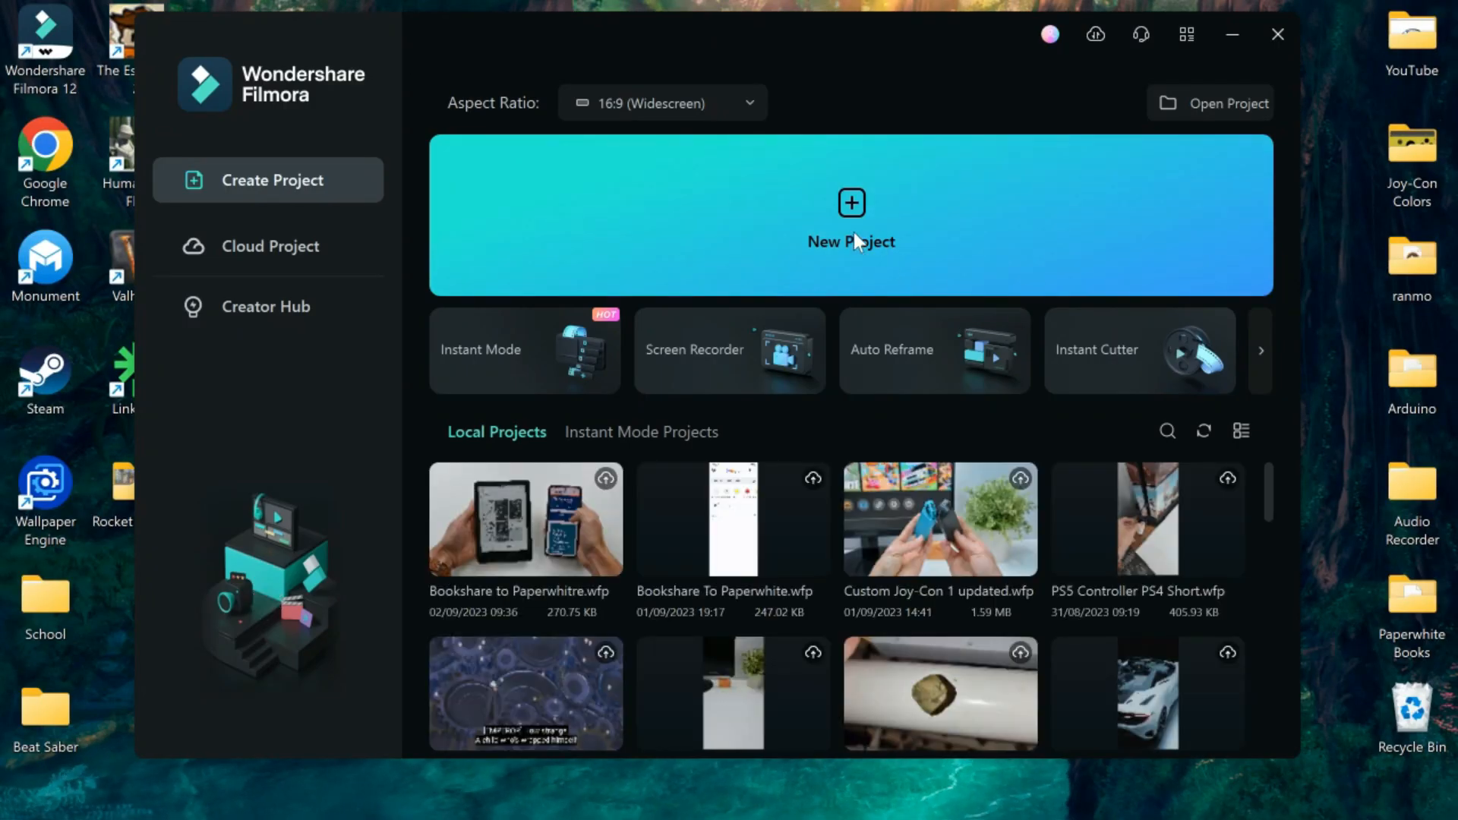
left_click(1278, 35)
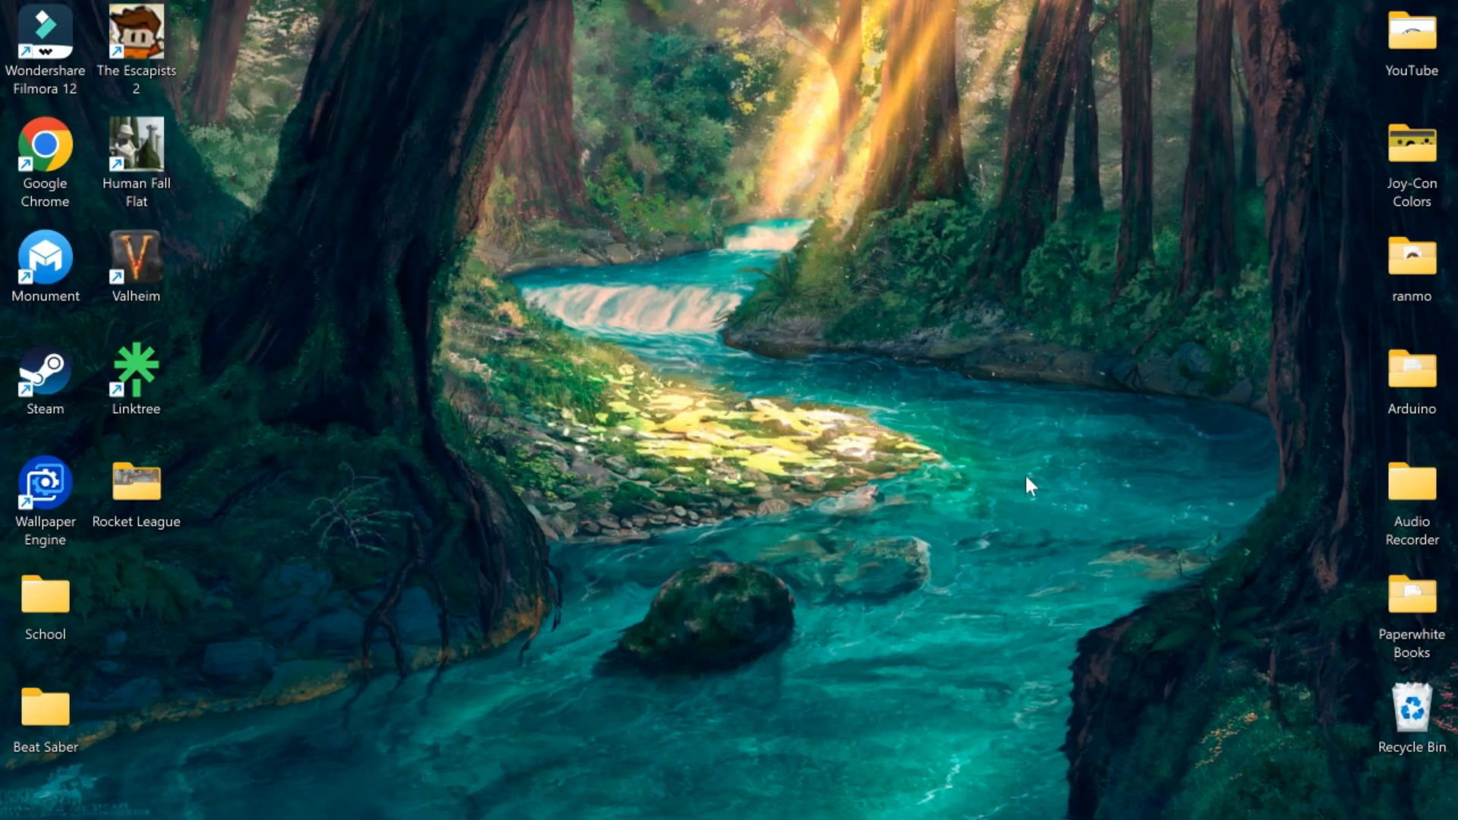
double_click(44, 37)
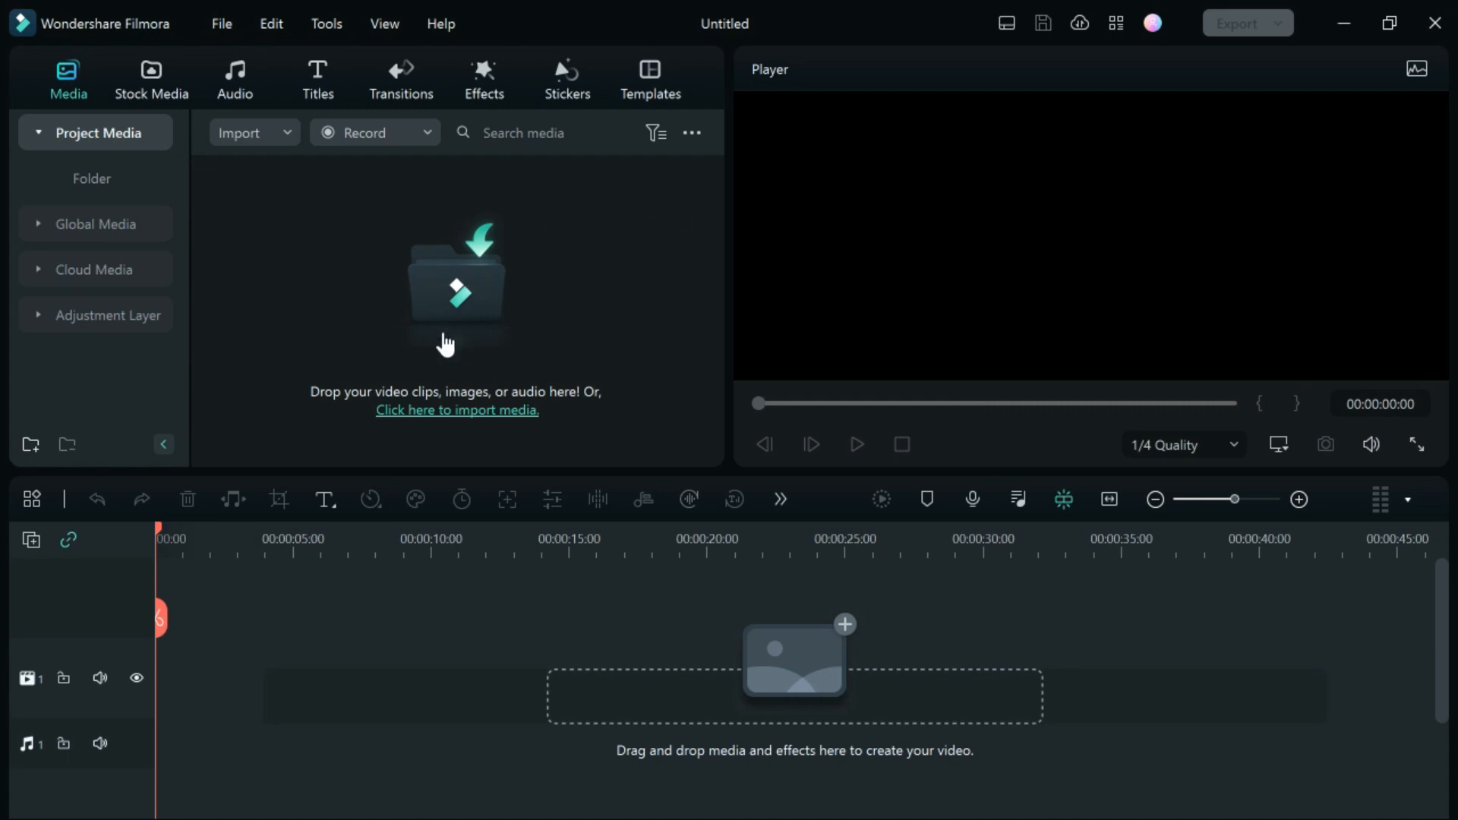
Step: Import Iron Man Short-1 from the Final Videos folder on the Seagate drive
left_click(458, 411)
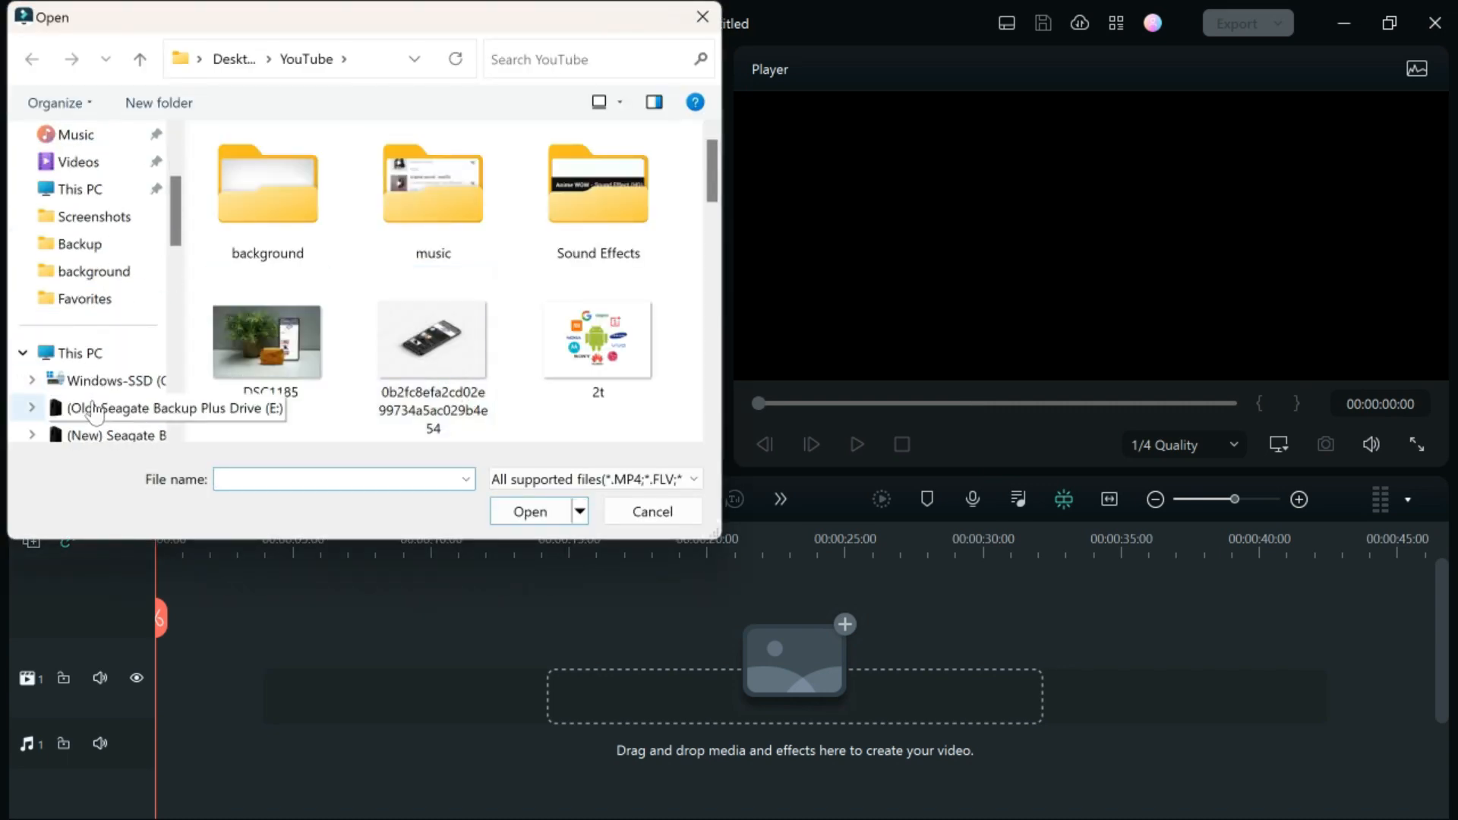
left_click(111, 409)
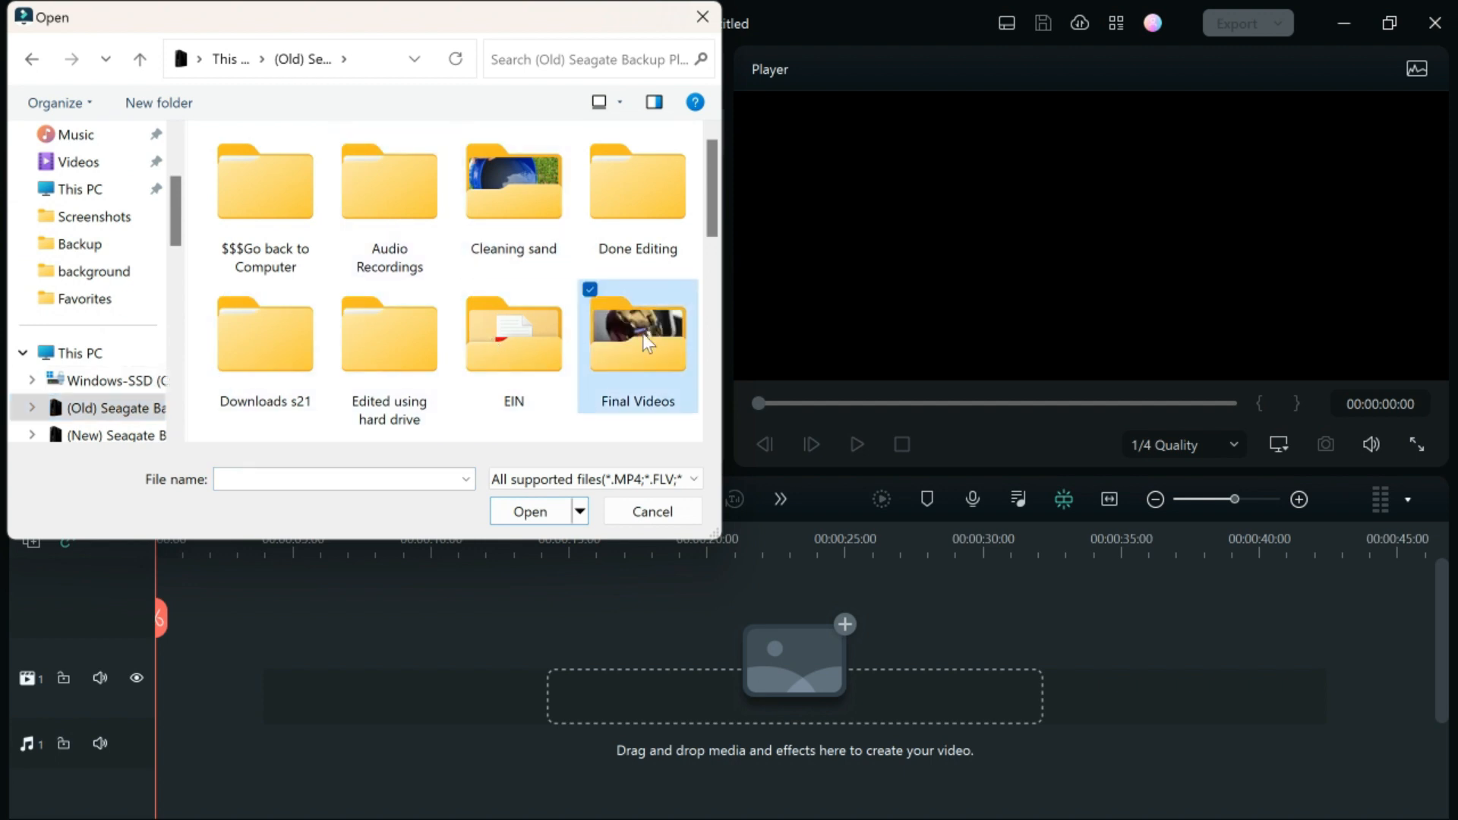
double_click(637, 334)
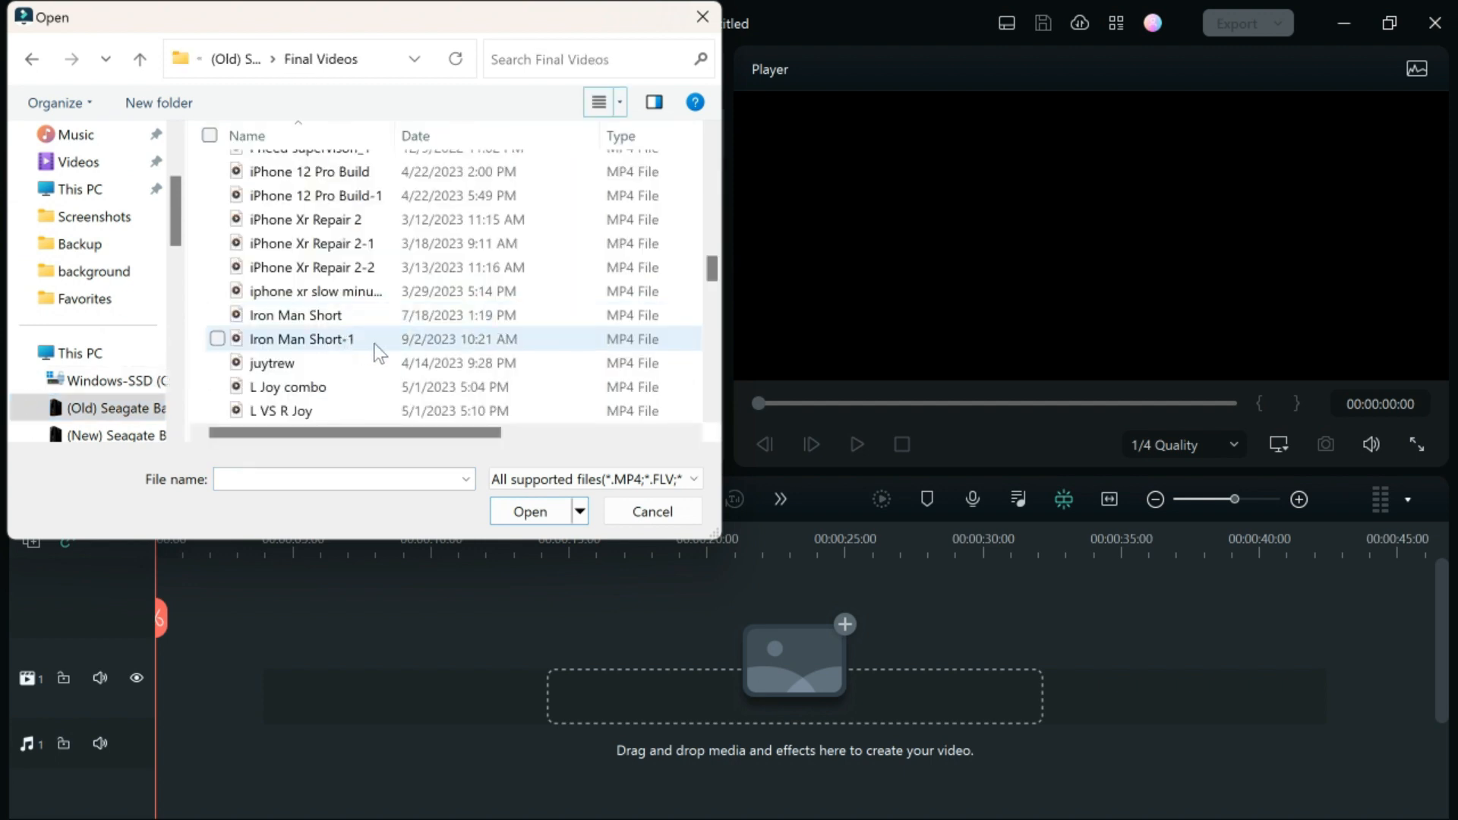
left_click(303, 338)
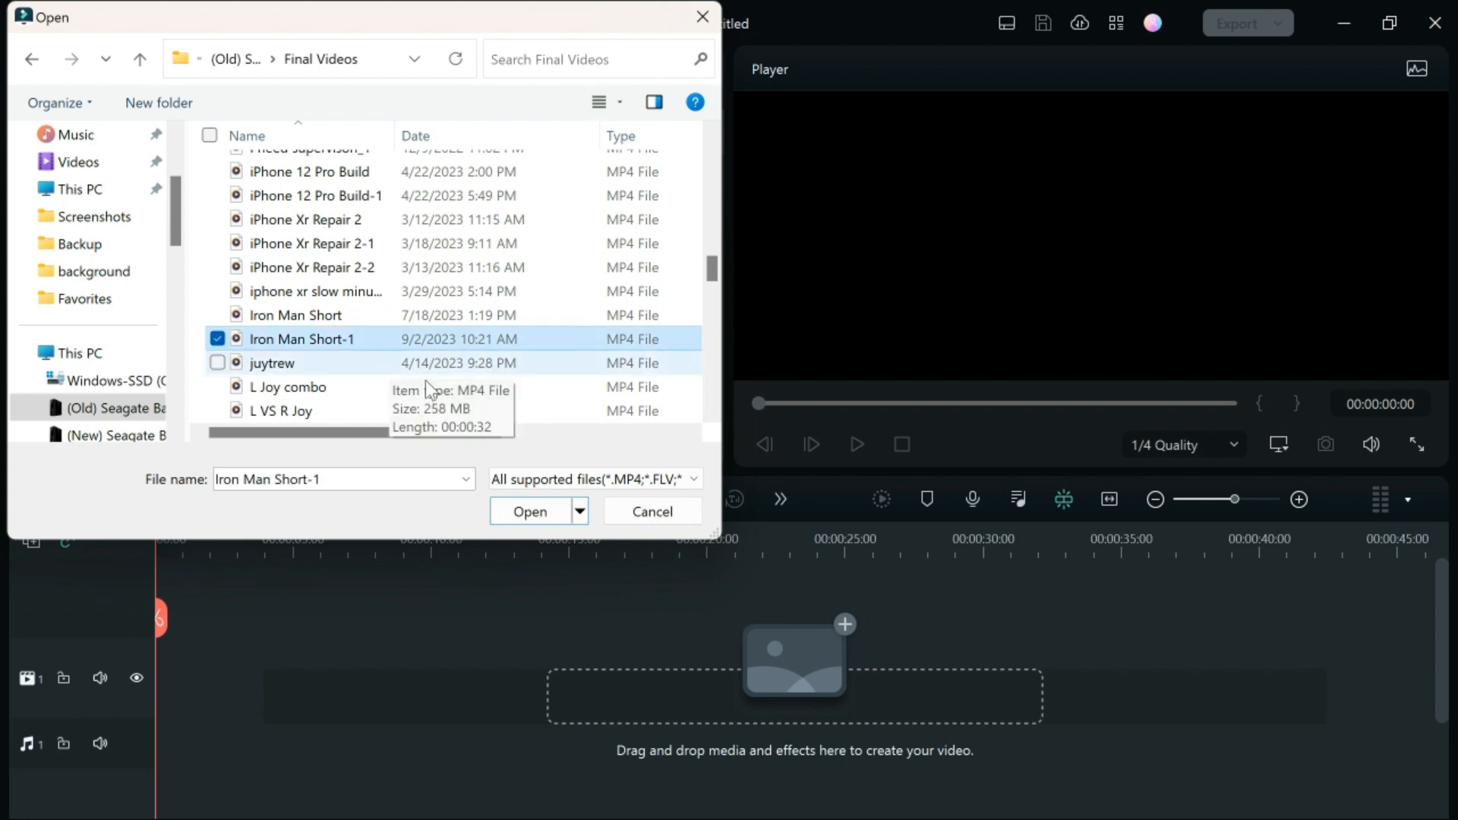
left_click(528, 510)
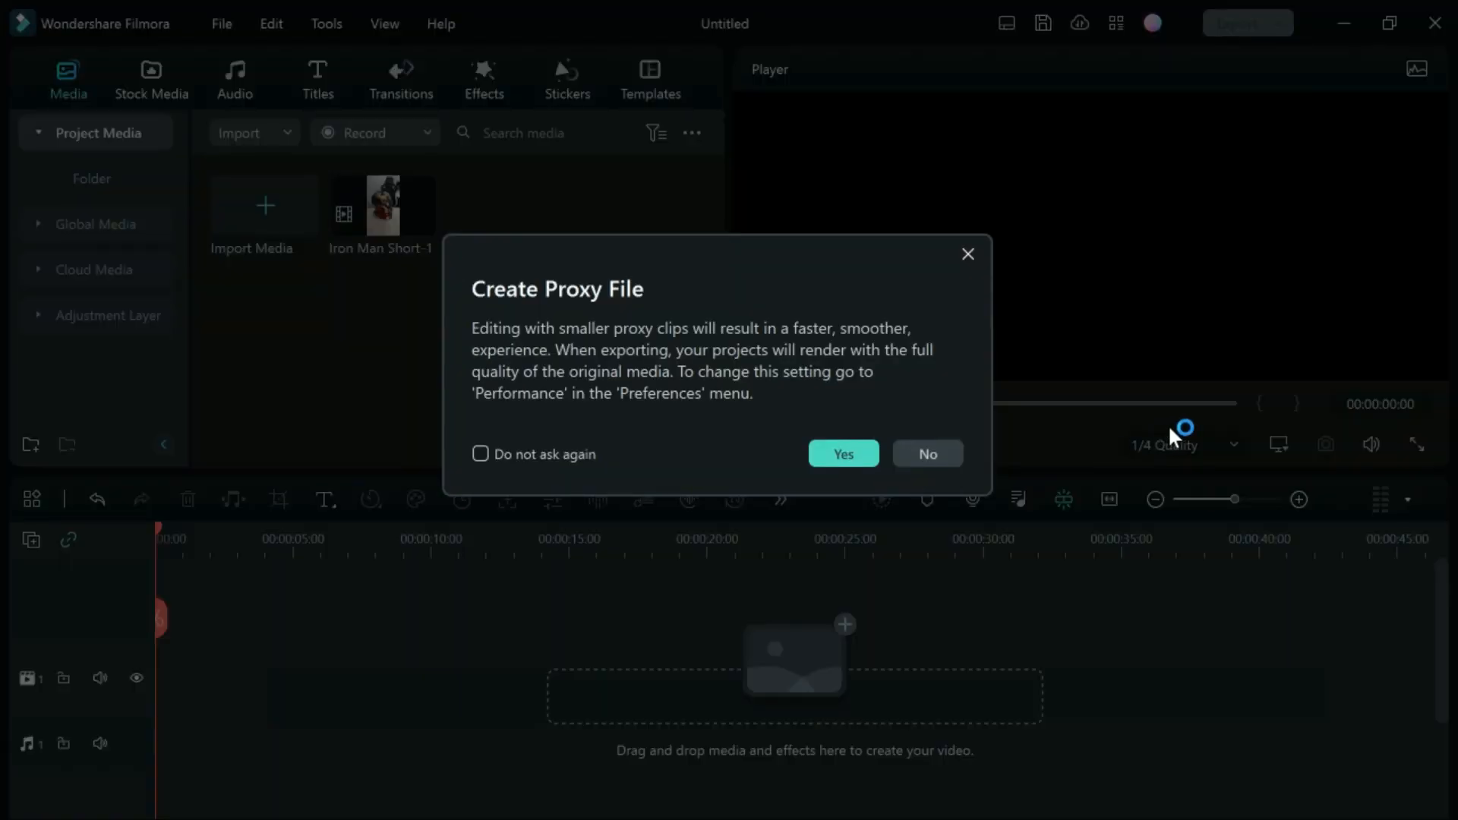
Step: Dismiss the proxy prompt and match project settings to the clip's 2160x3840, 30 fps
left_click(927, 454)
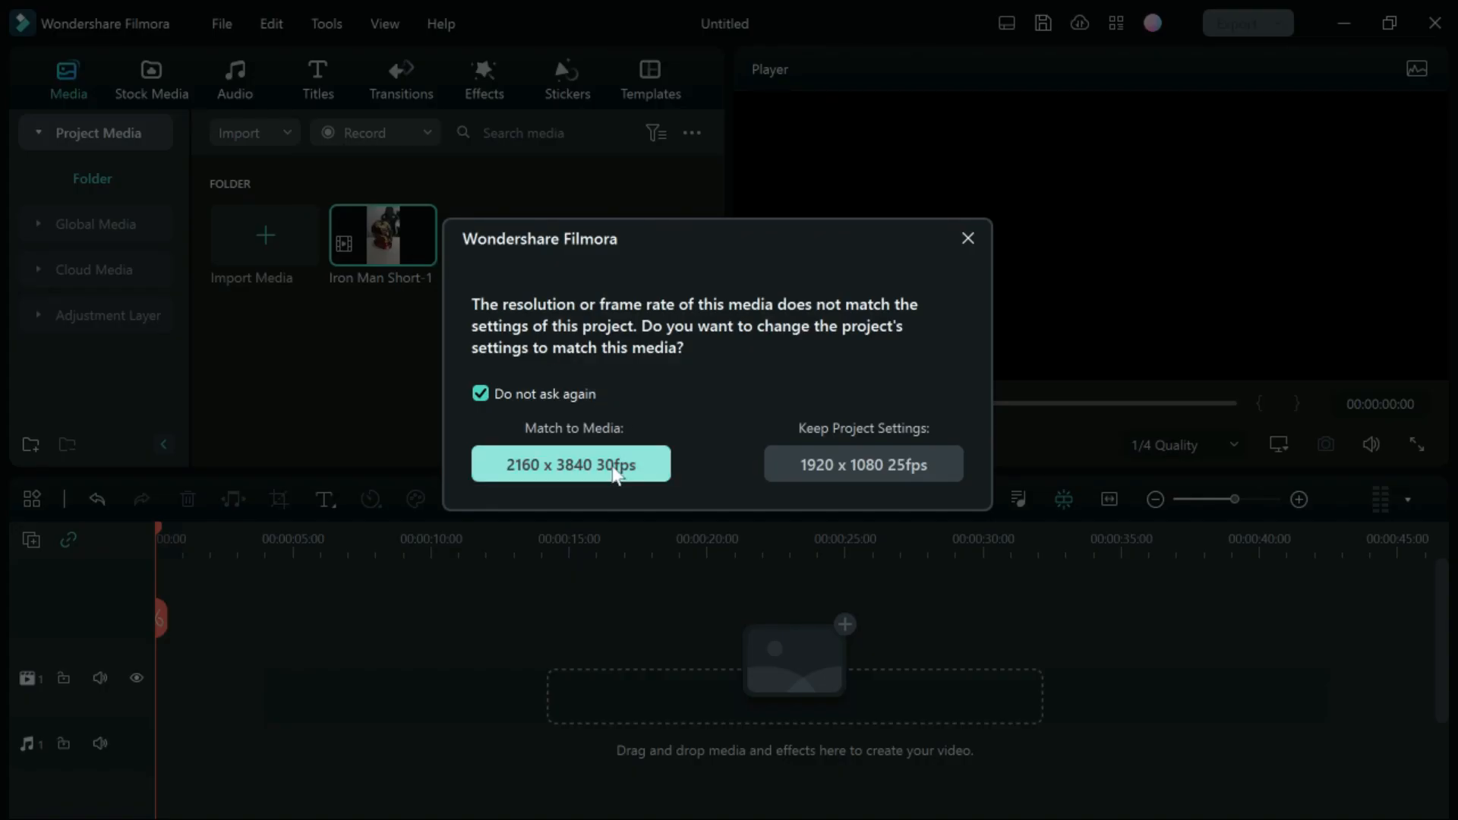
left_click(570, 465)
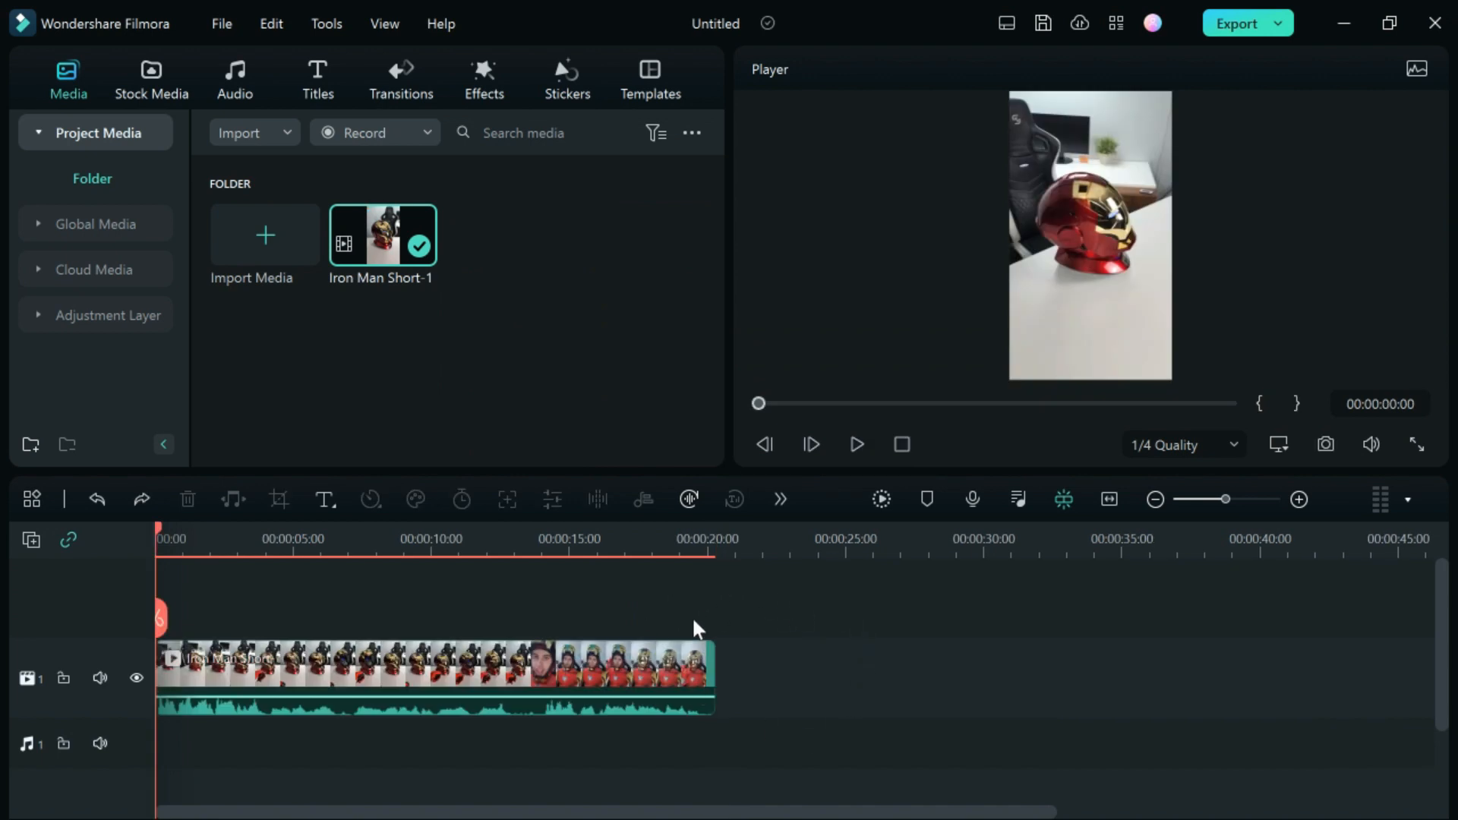
mouse_move(1300, 447)
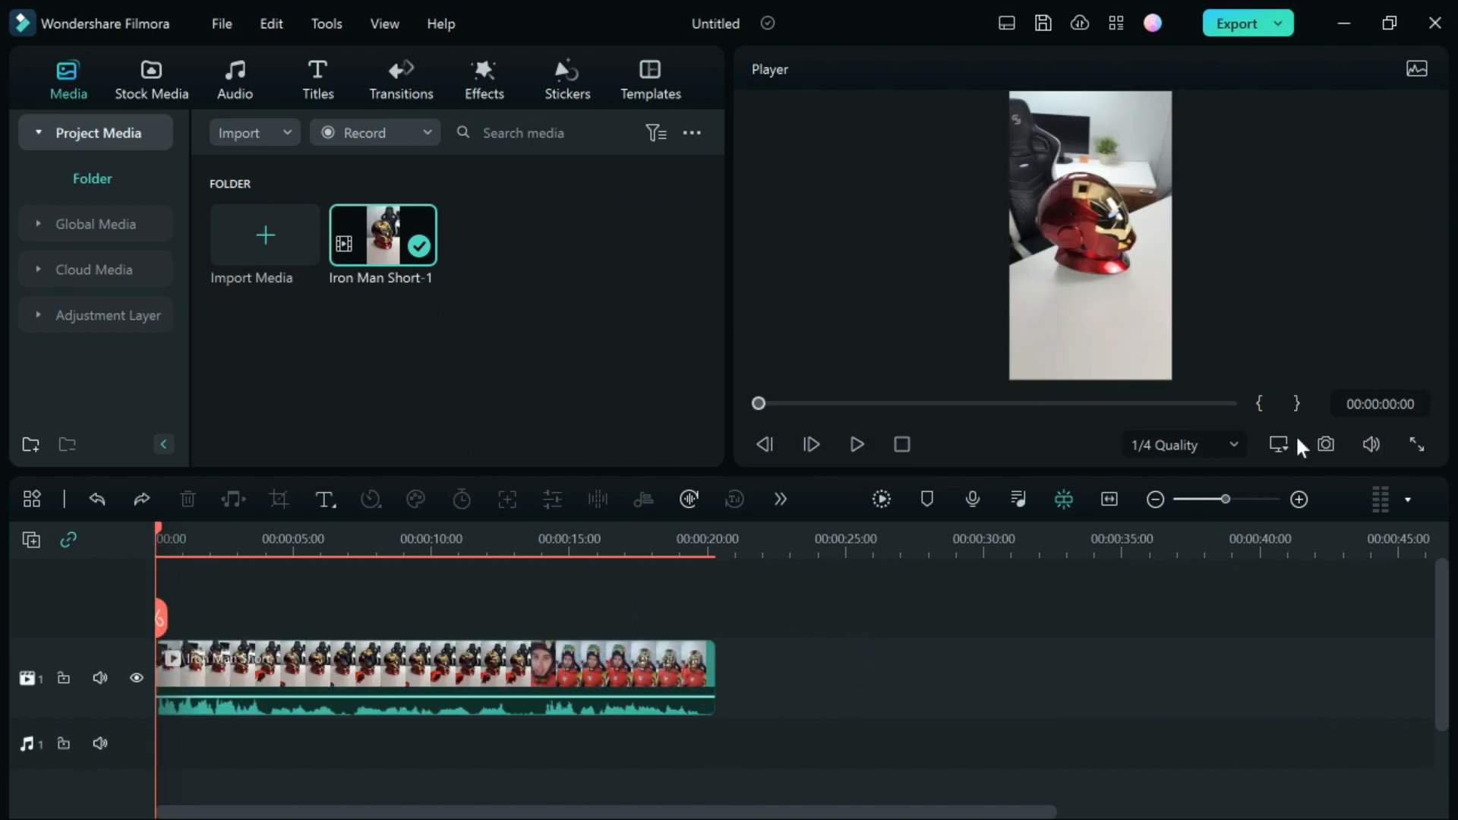
Step: Switch the project to 16:9 at 3840x2160, 30 fps, letterboxing the vertical clip
left_click(1279, 445)
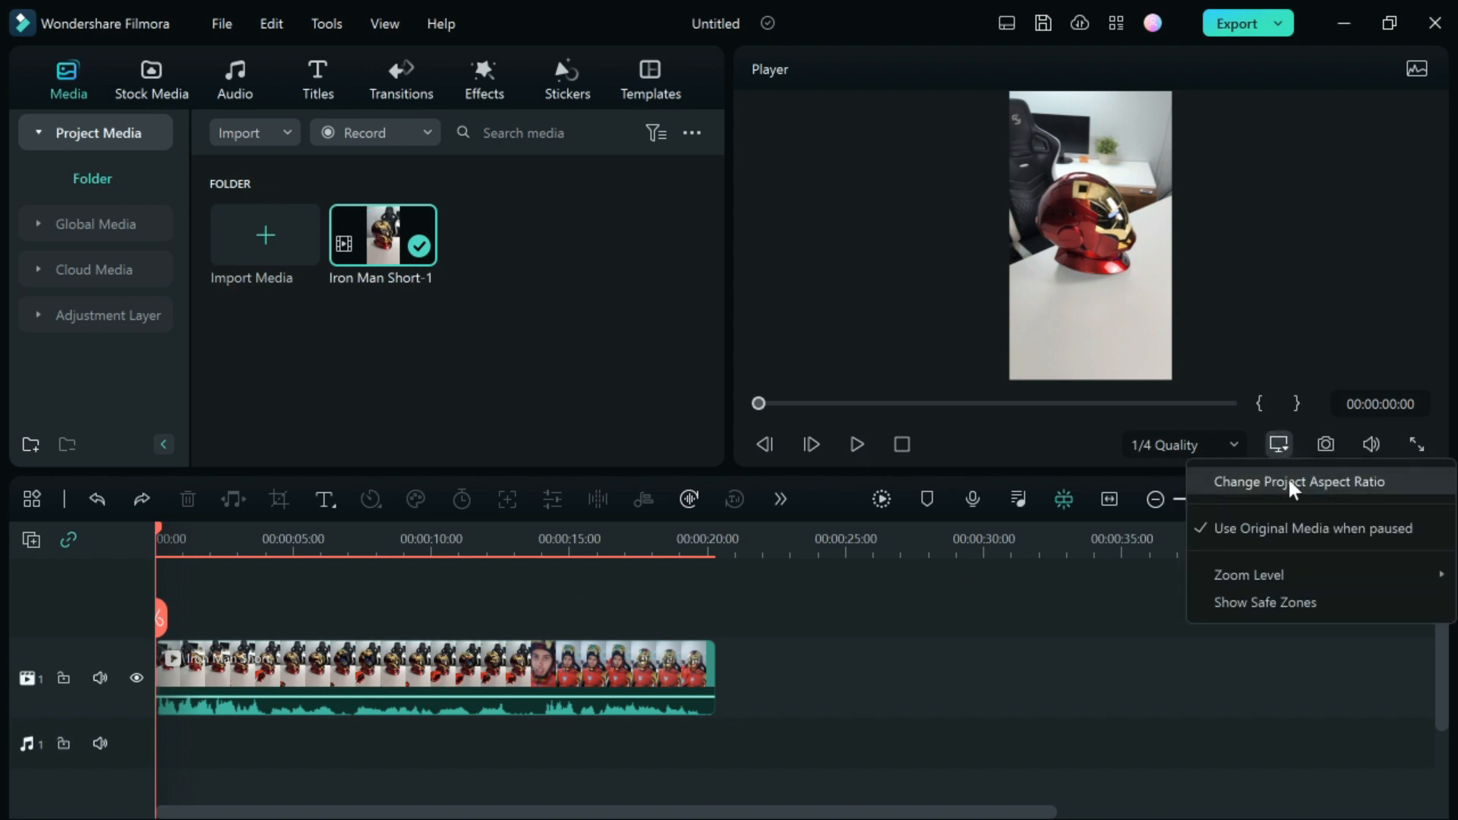
left_click(1301, 481)
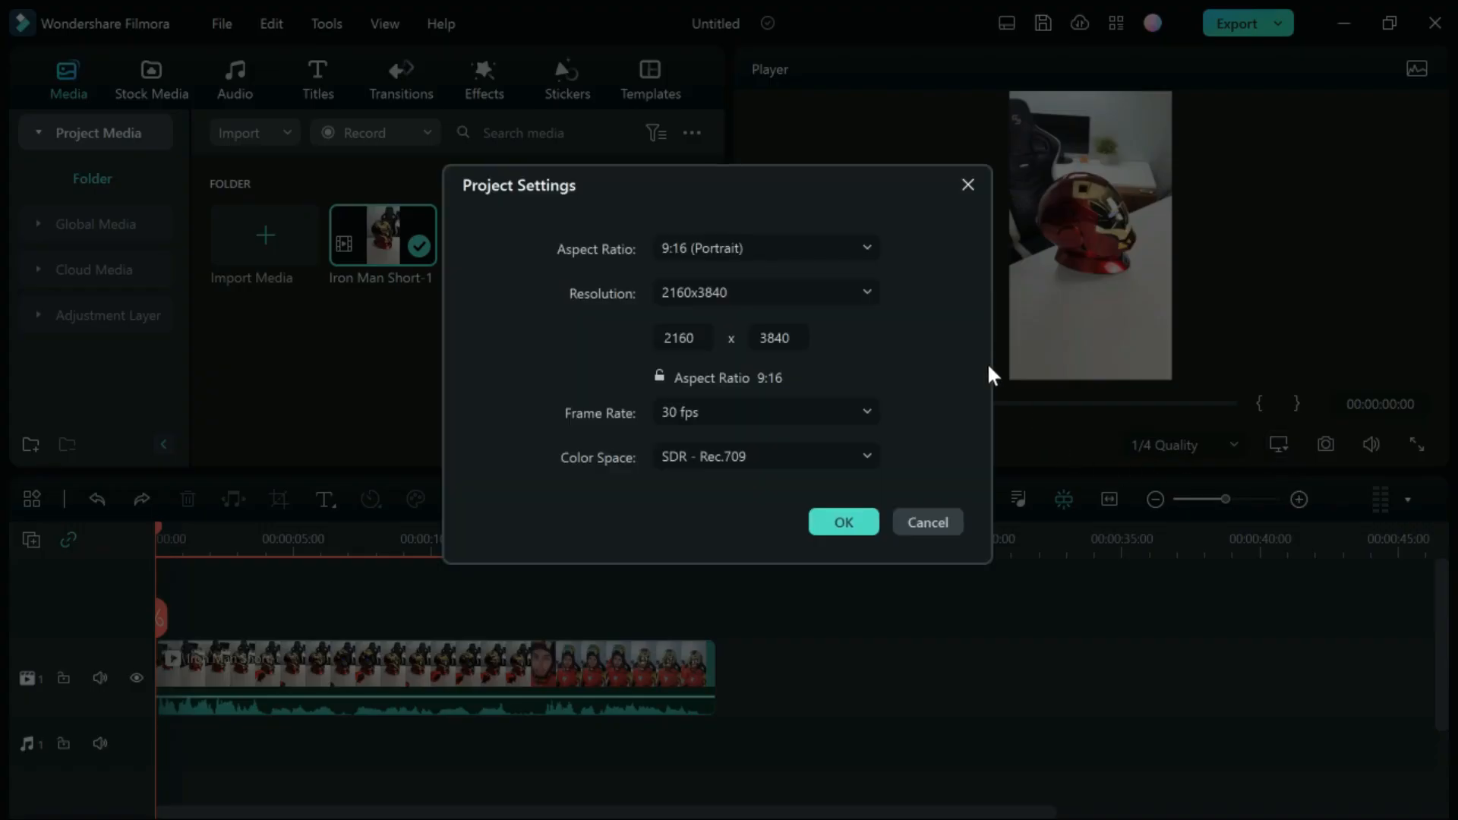
left_click(764, 247)
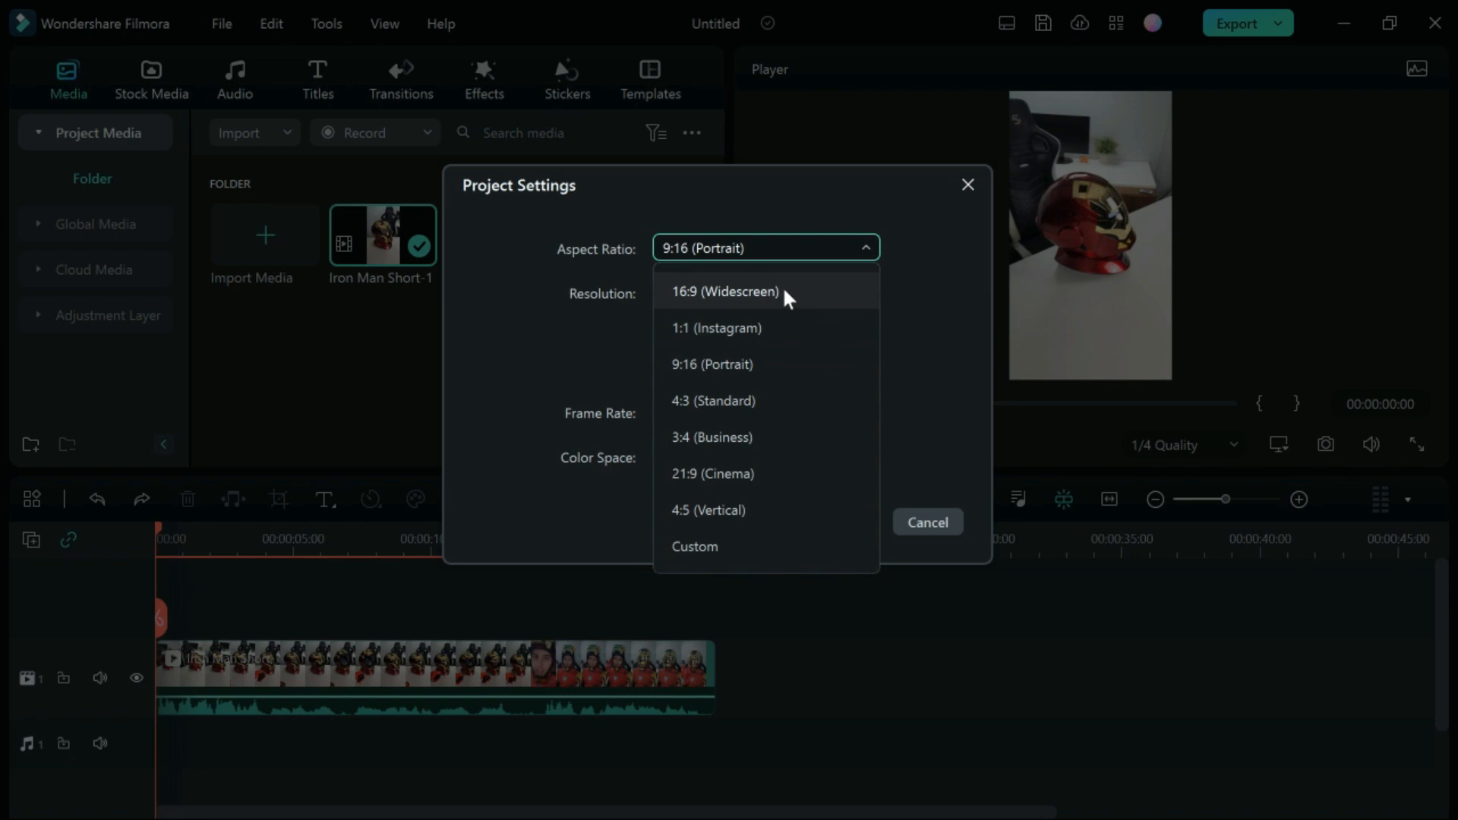
left_click(725, 292)
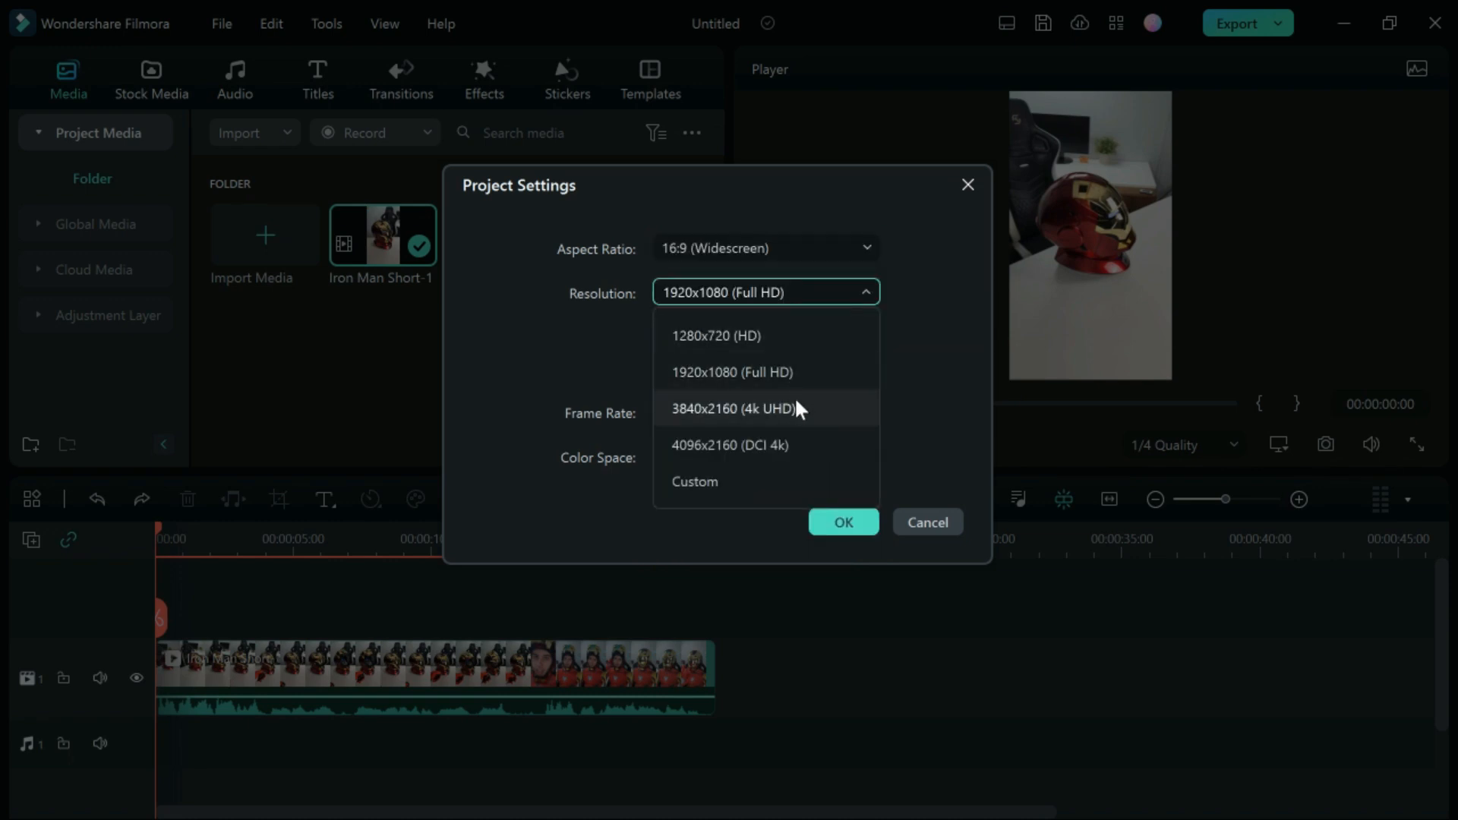
left_click(732, 408)
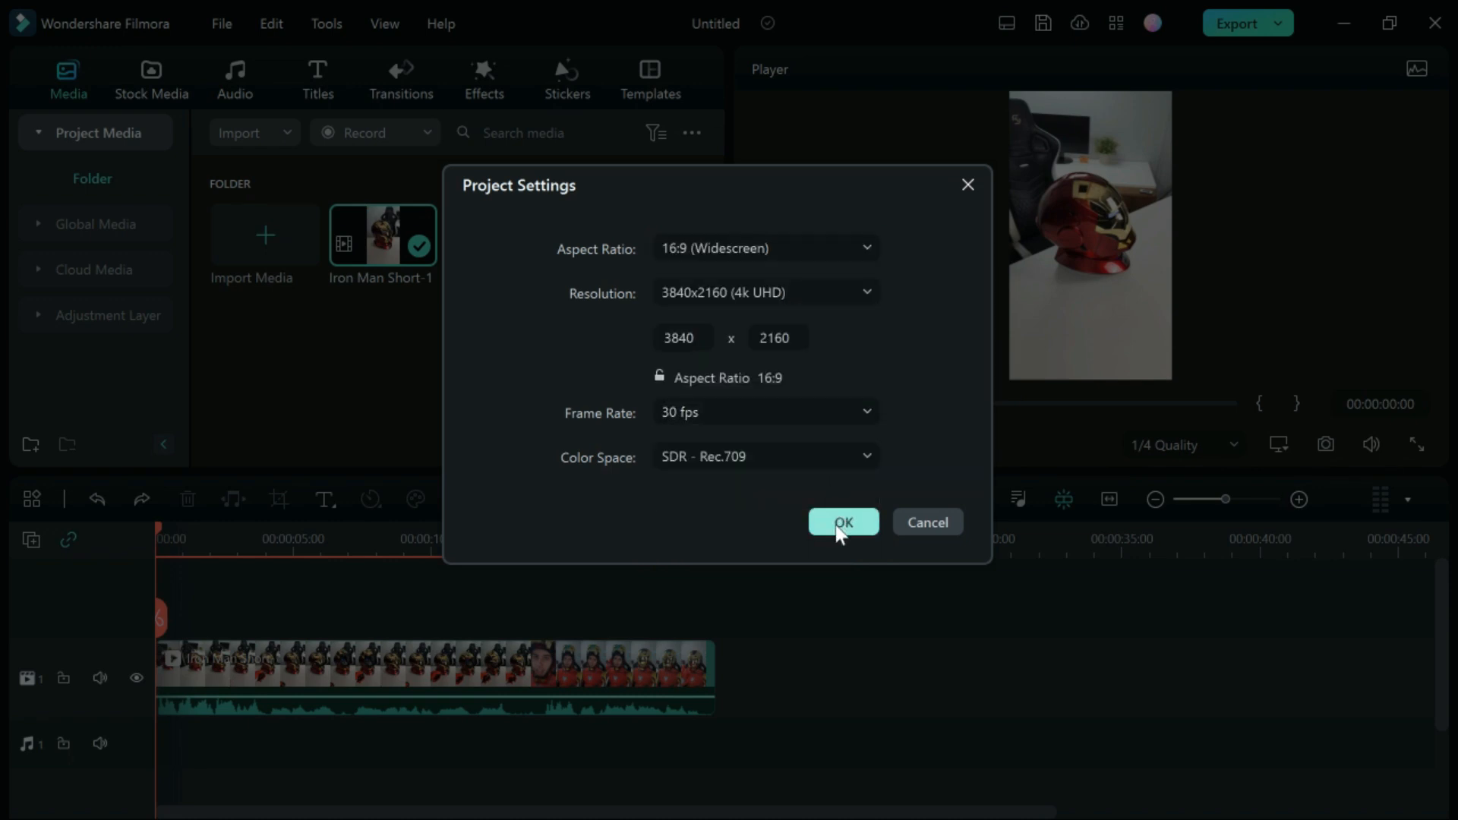
left_click(842, 521)
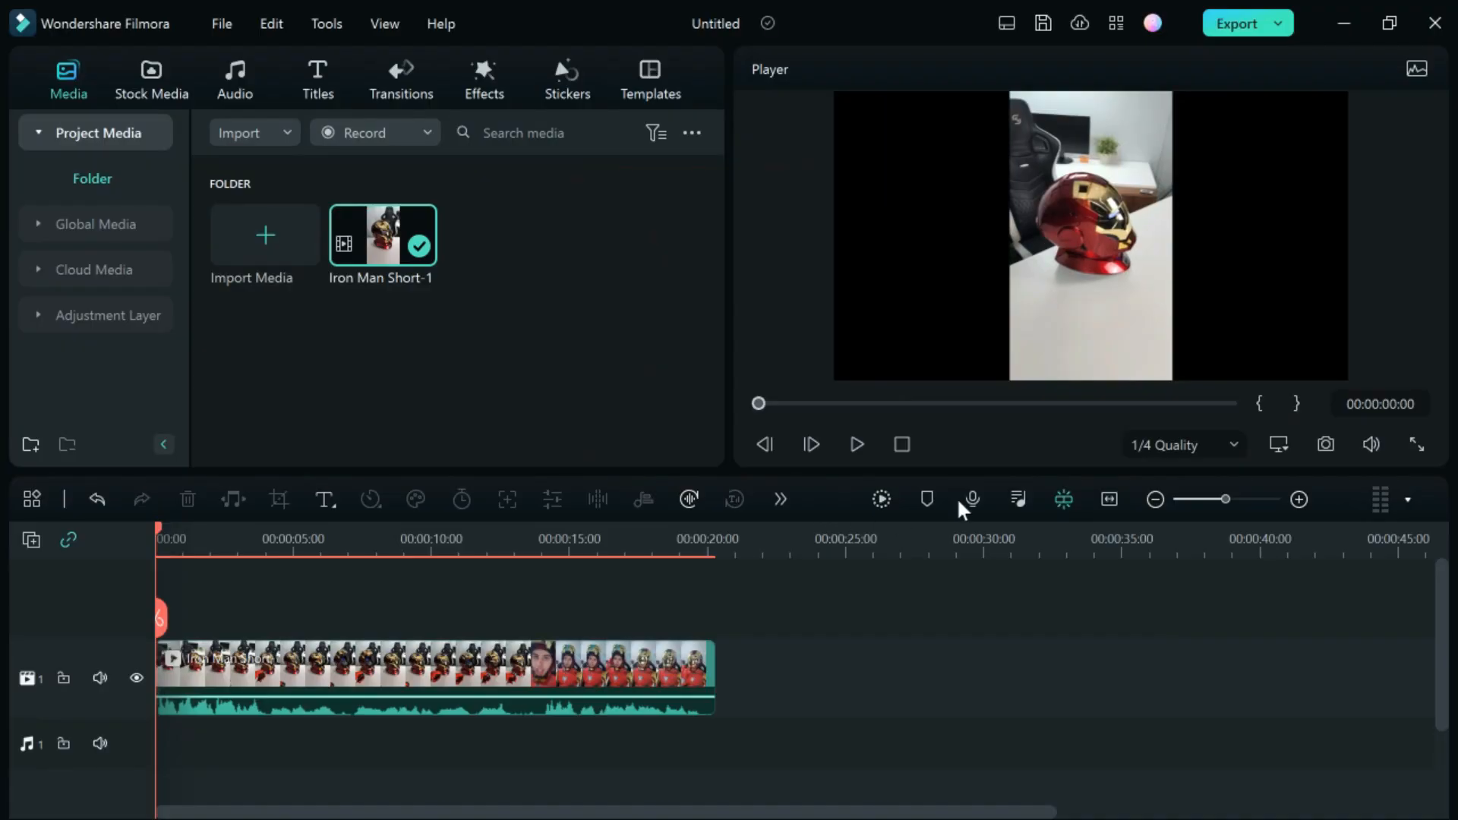
mouse_move(1204, 158)
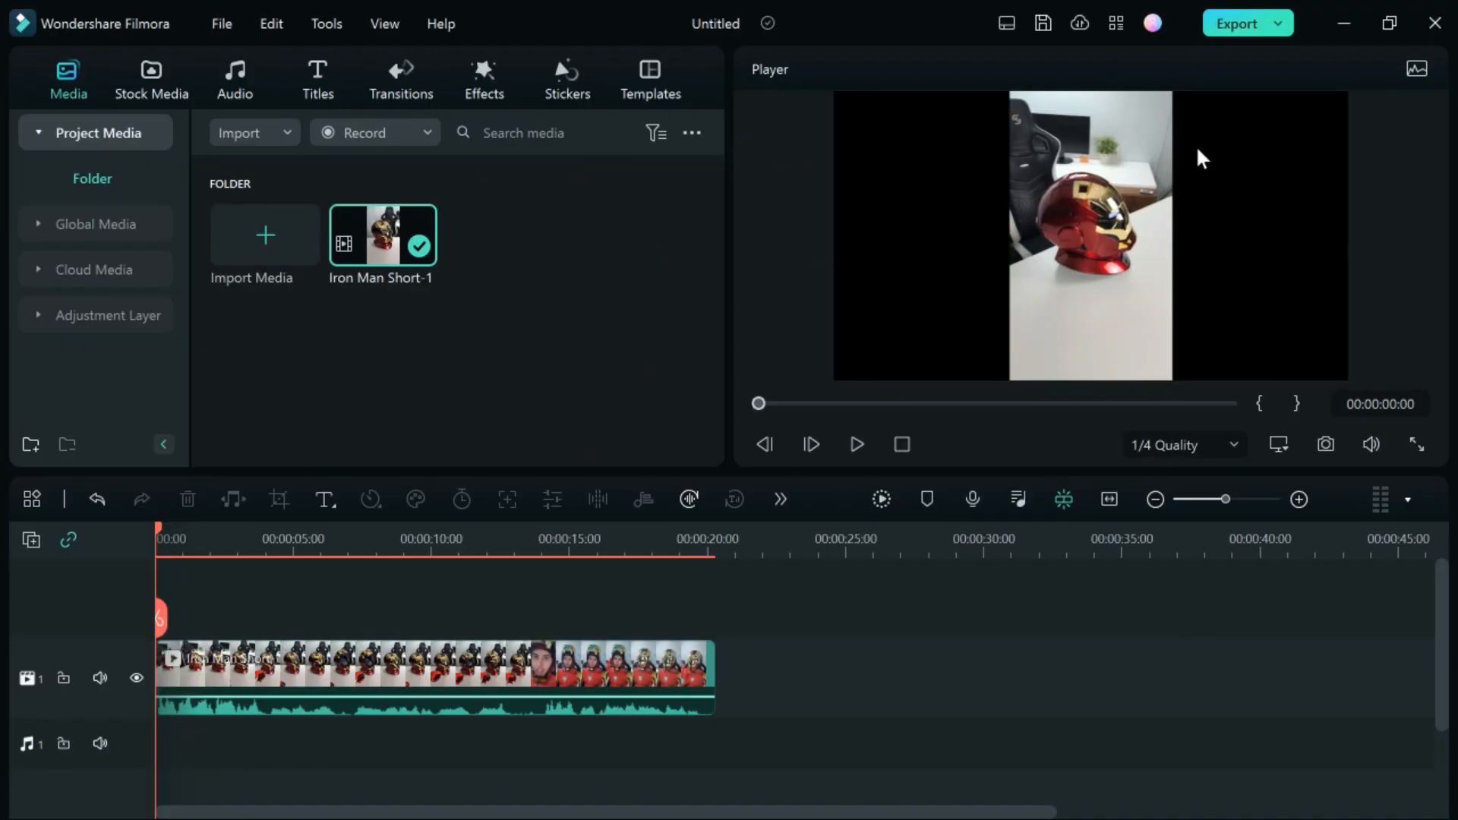
mouse_move(1005, 188)
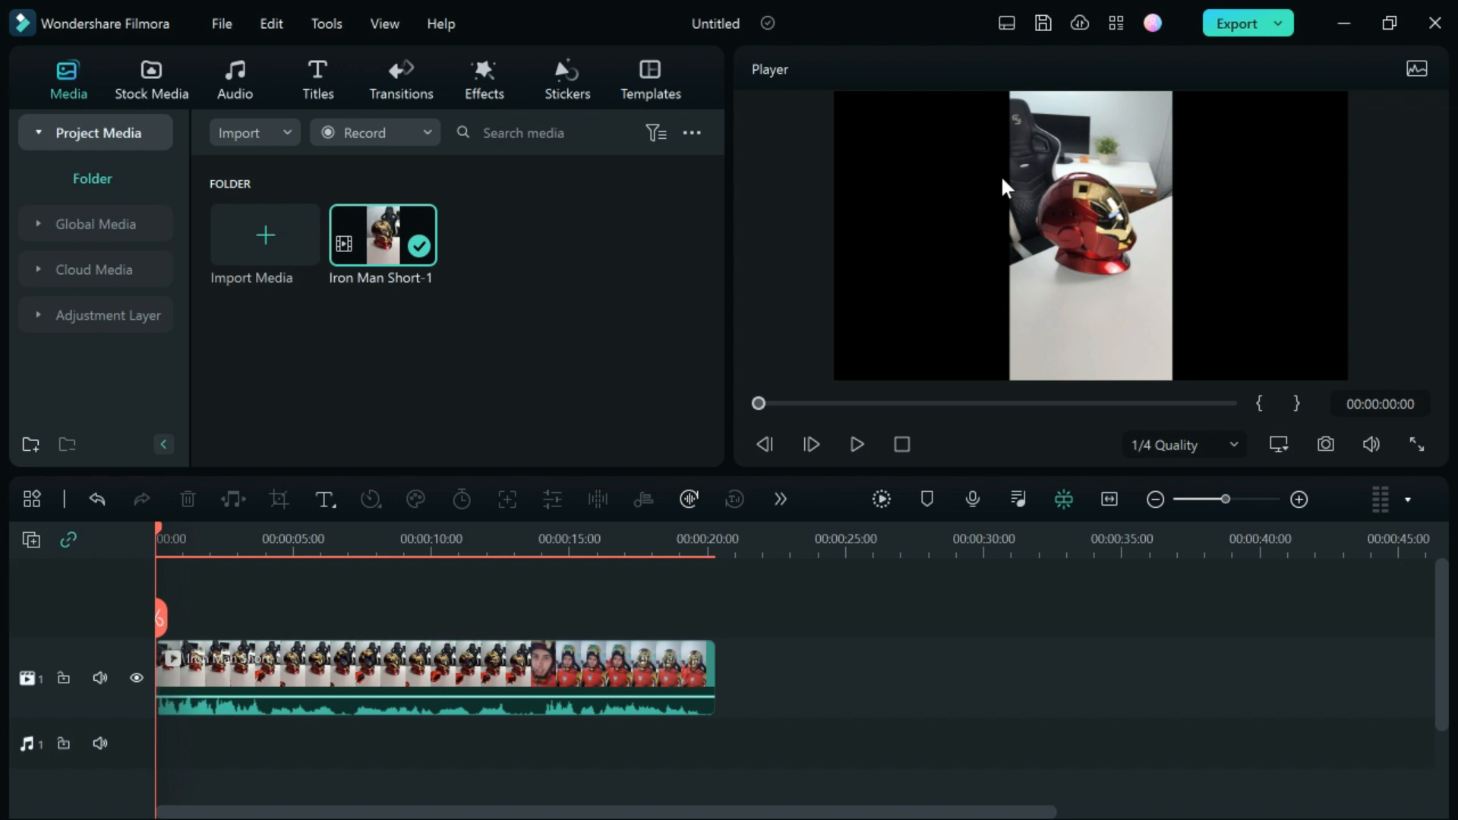
mouse_move(231, 641)
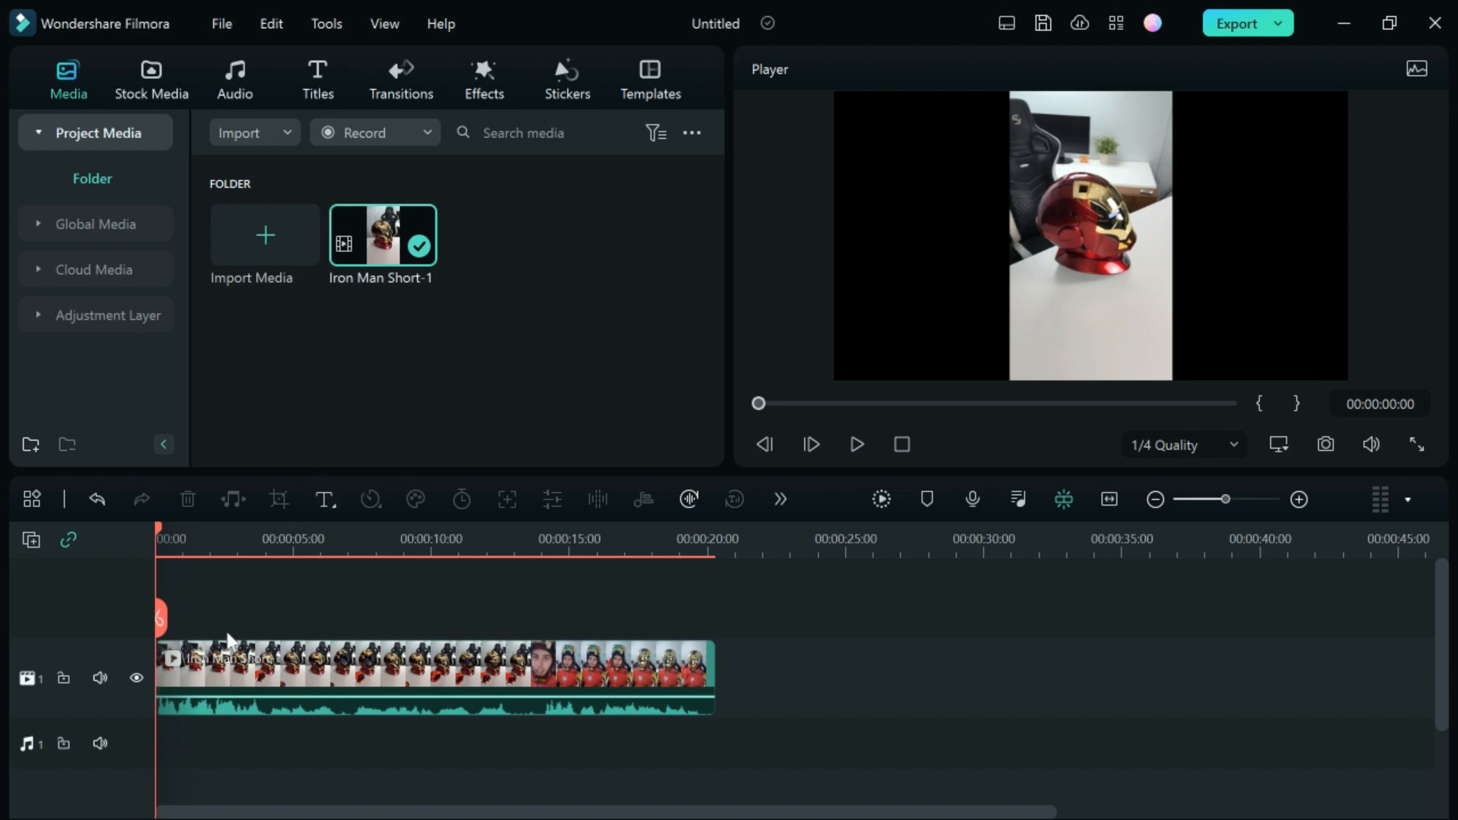
Step: Copy the Iron Man clip and paste a duplicate onto track 3 at the start
left_click(372, 676)
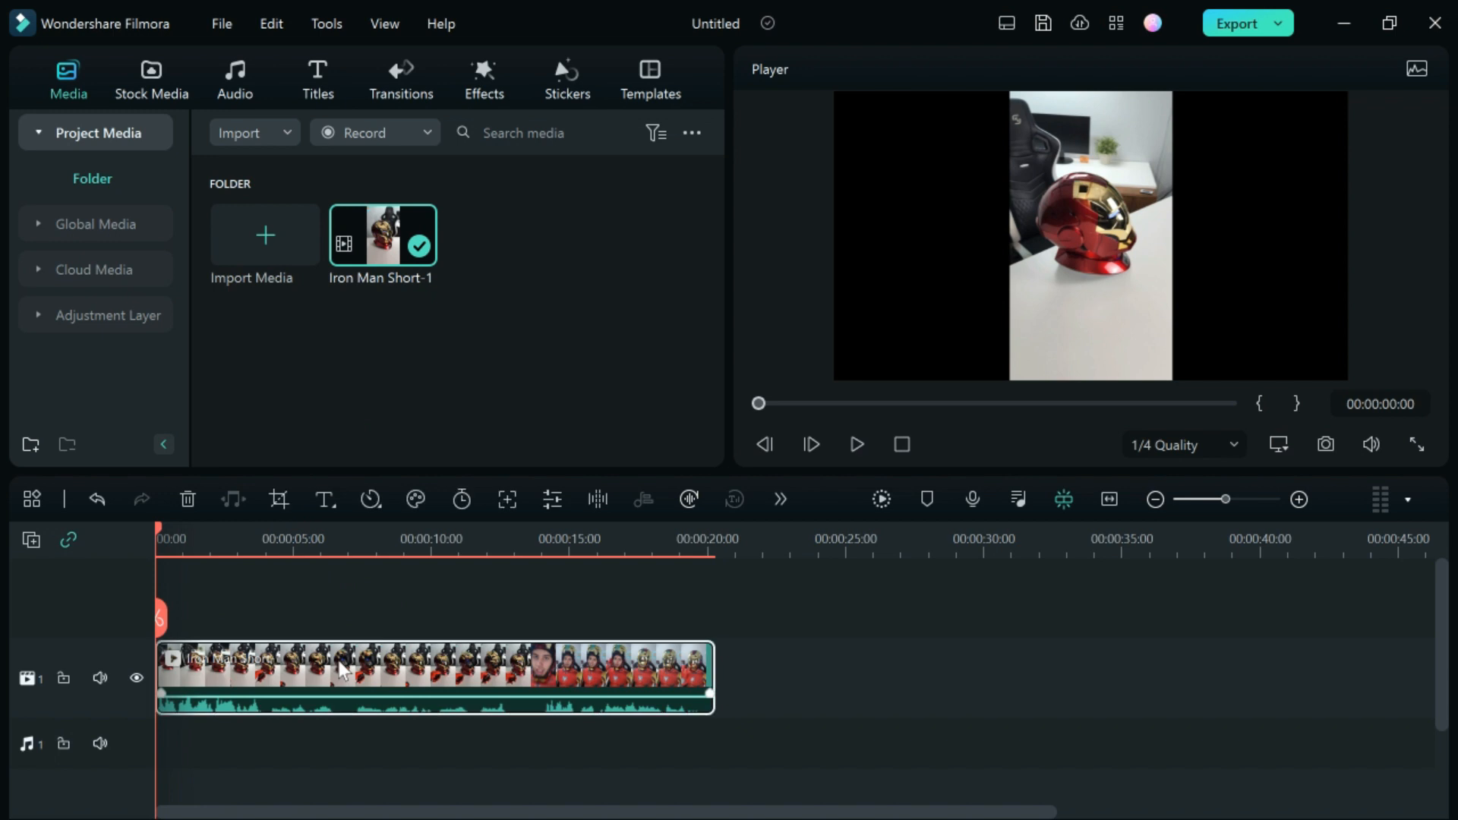
key("Ctrl+c")
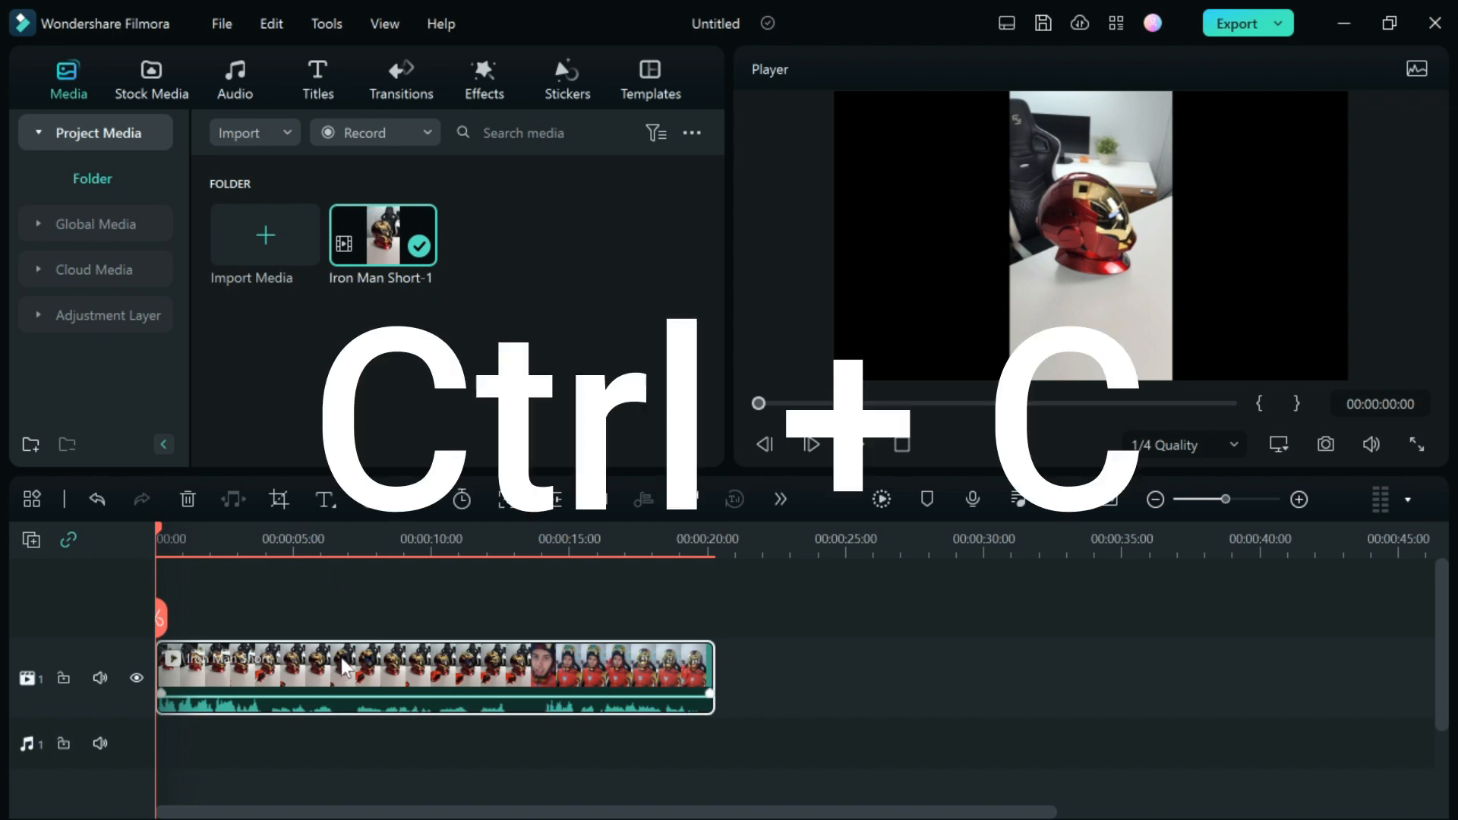
key("ctrl+v")
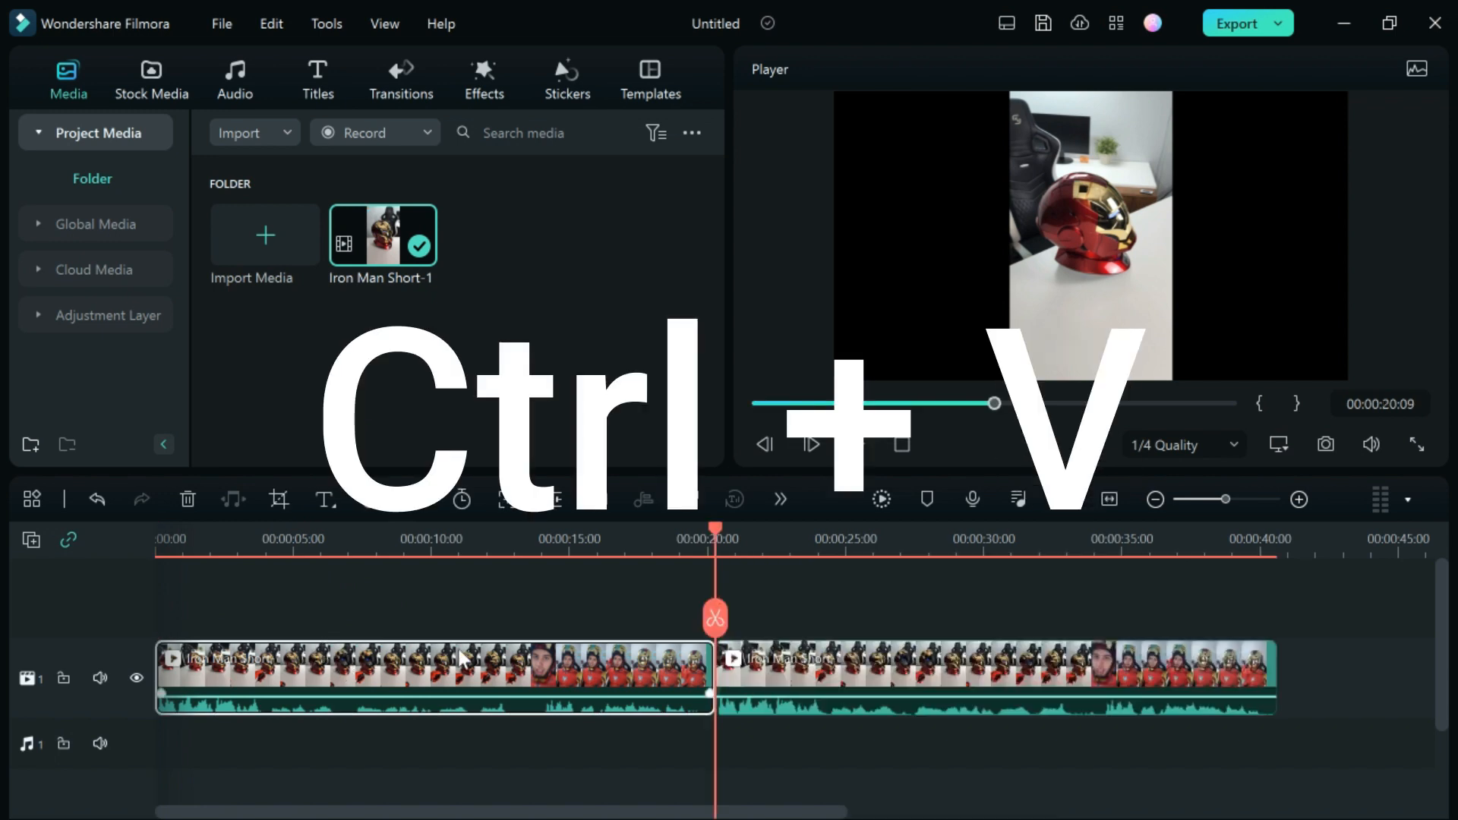
key("ctrl+v")
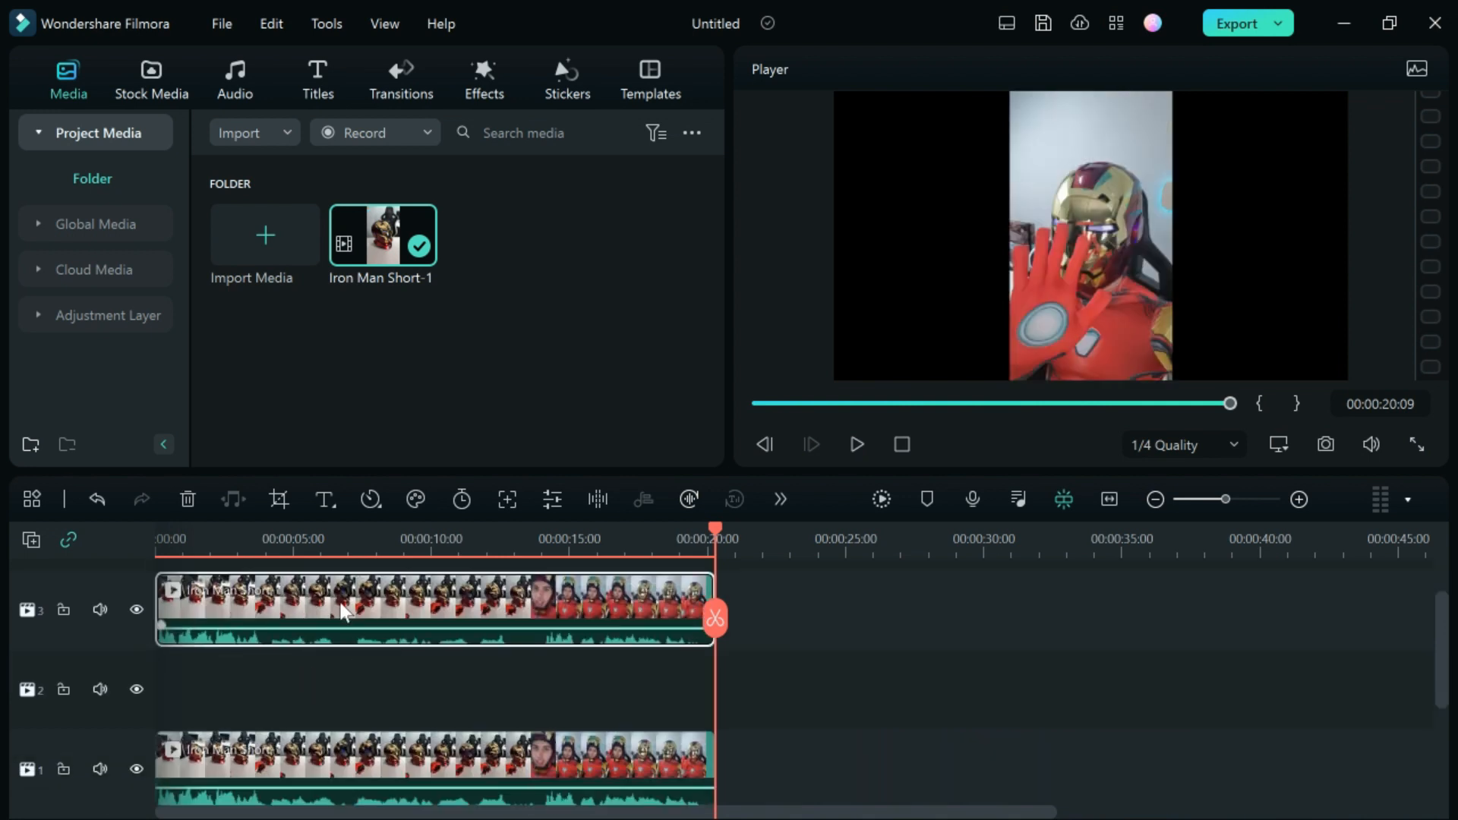
mouse_move(781, 498)
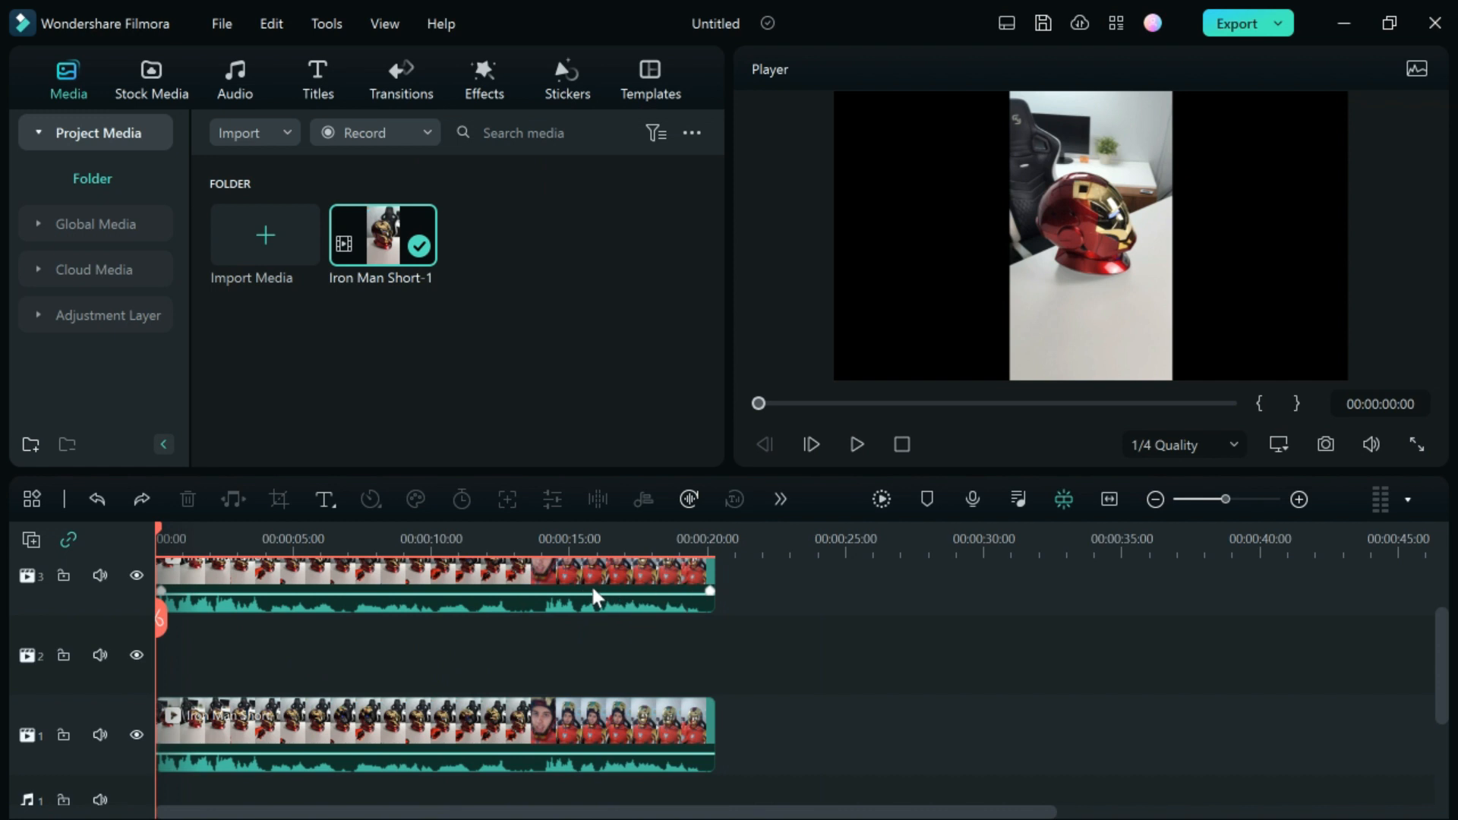
mouse_move(449, 711)
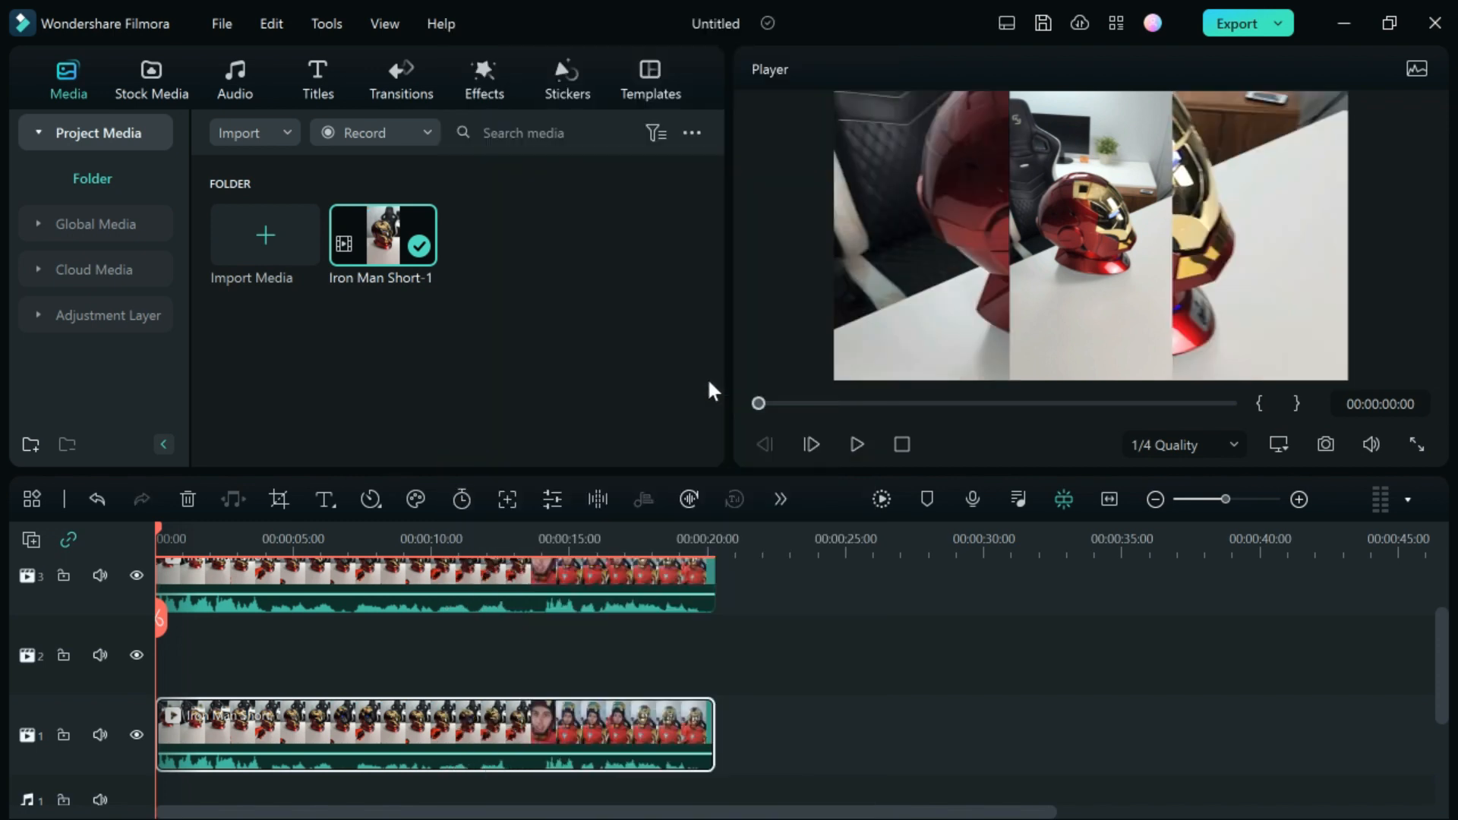
mouse_move(945, 338)
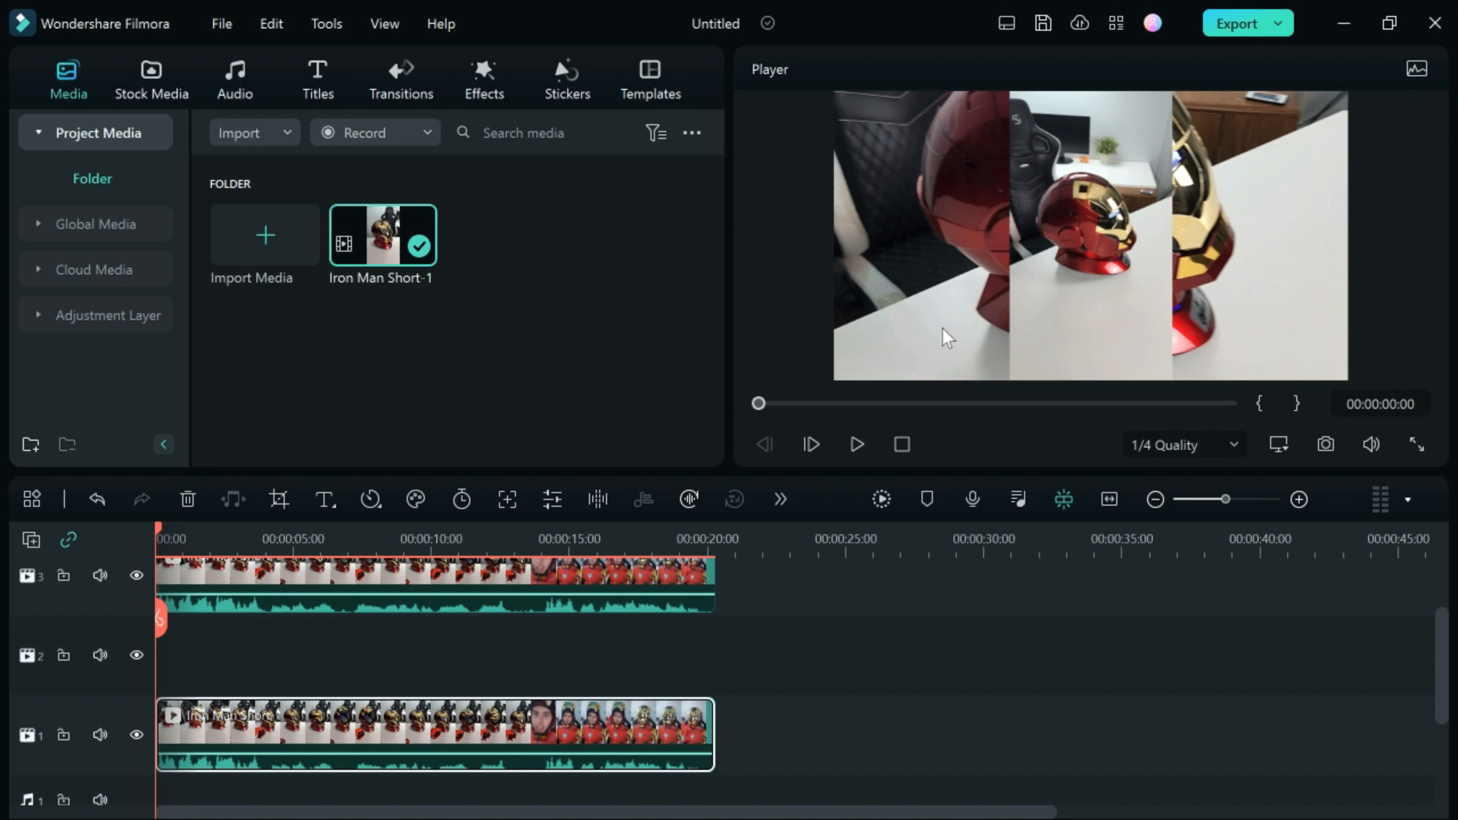
mouse_move(1051, 339)
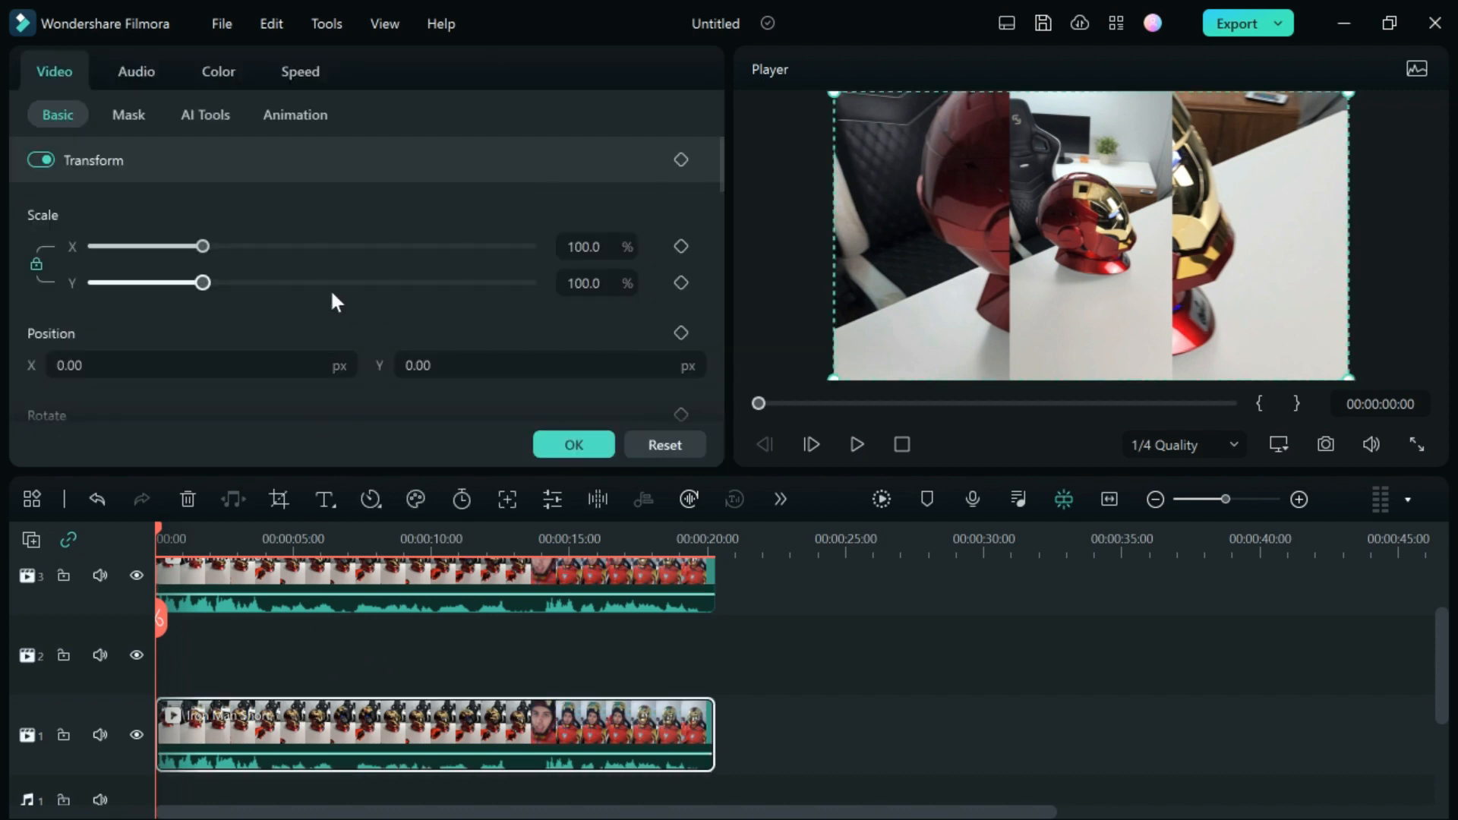
Step: Lower the background clip's Compositing opacity to 80 percent
scroll("down", 3)
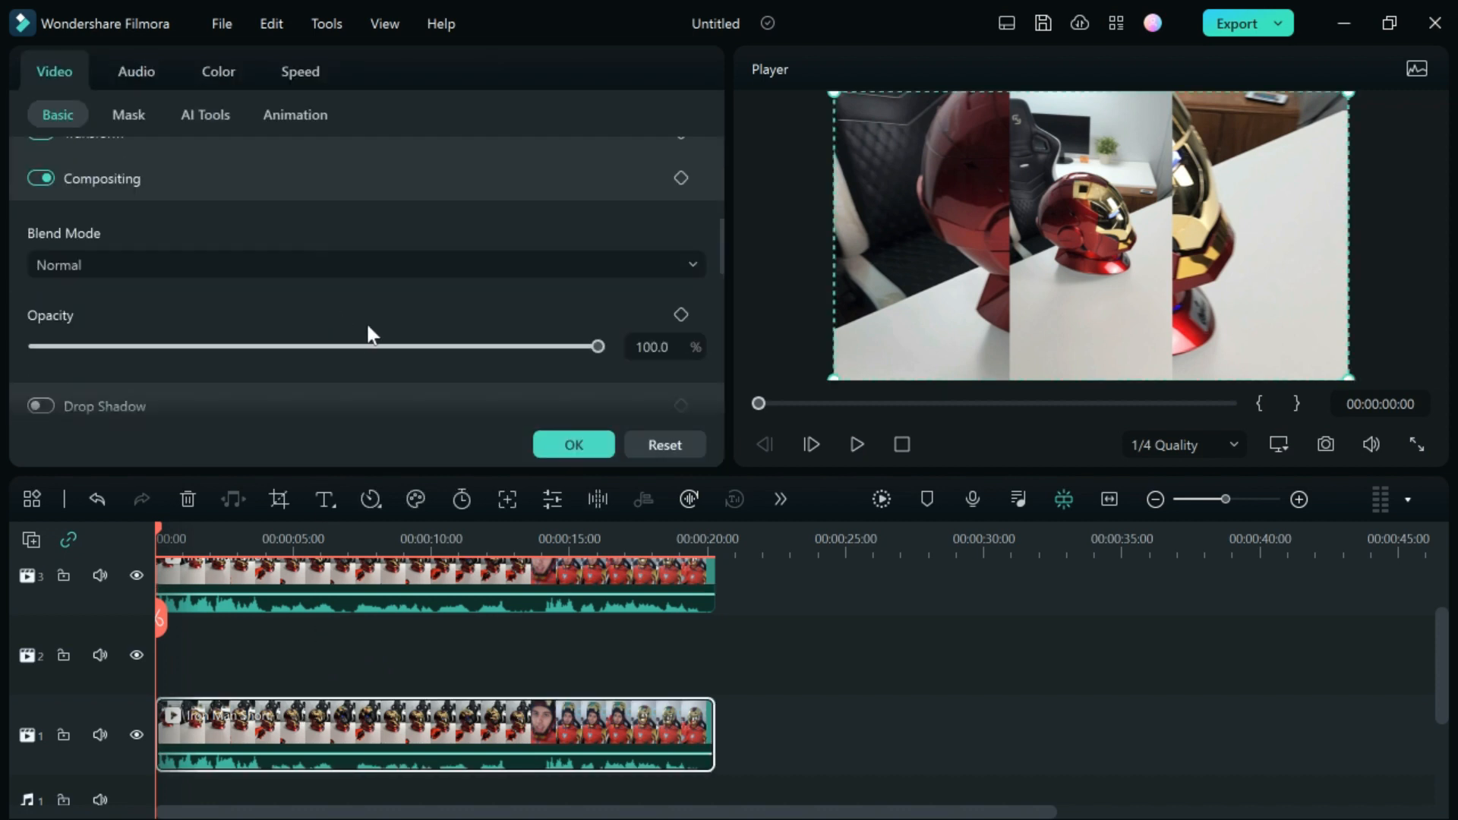
left_click(664, 346)
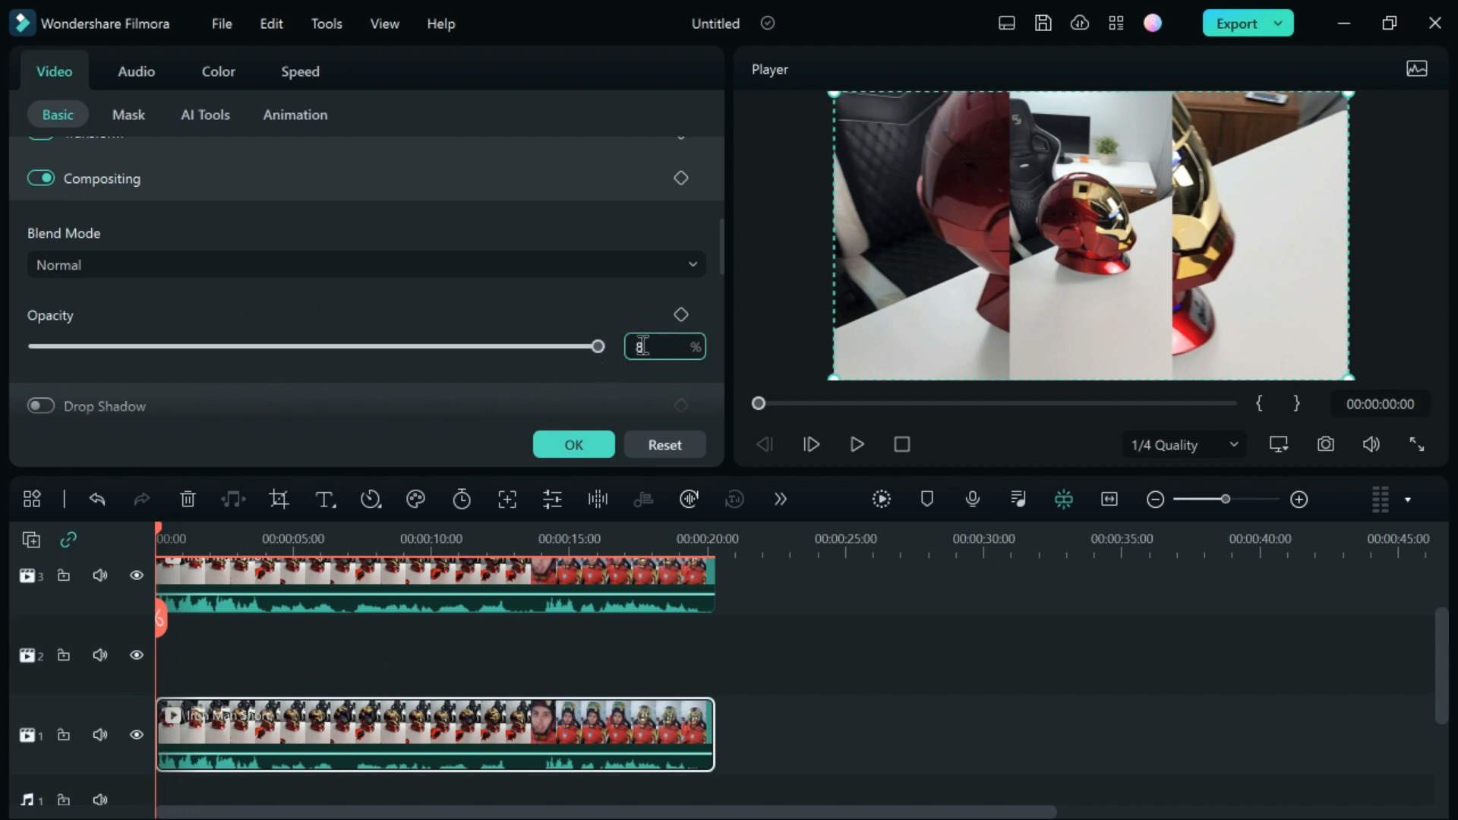
type("80")
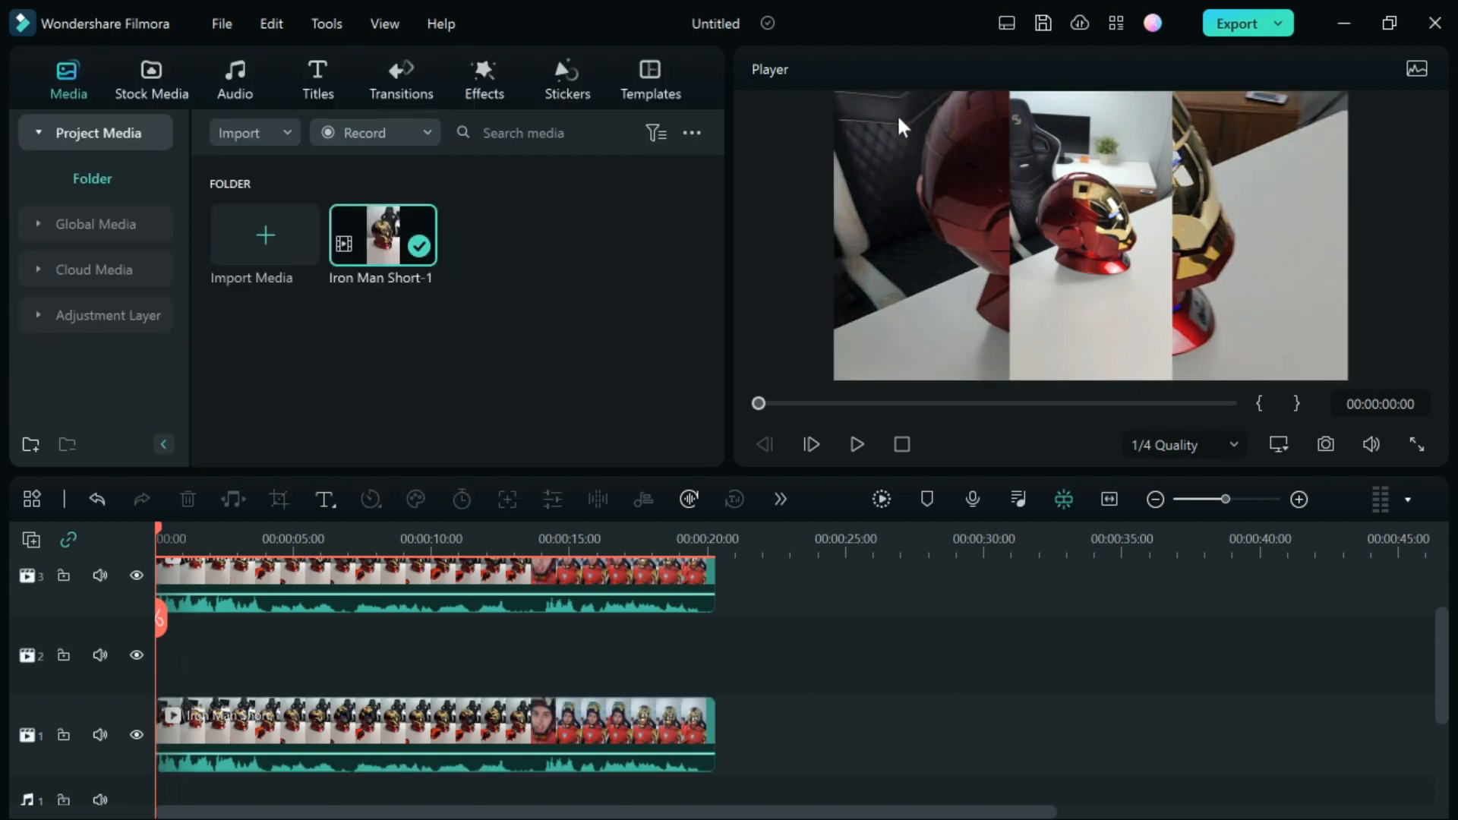
mouse_move(1024, 191)
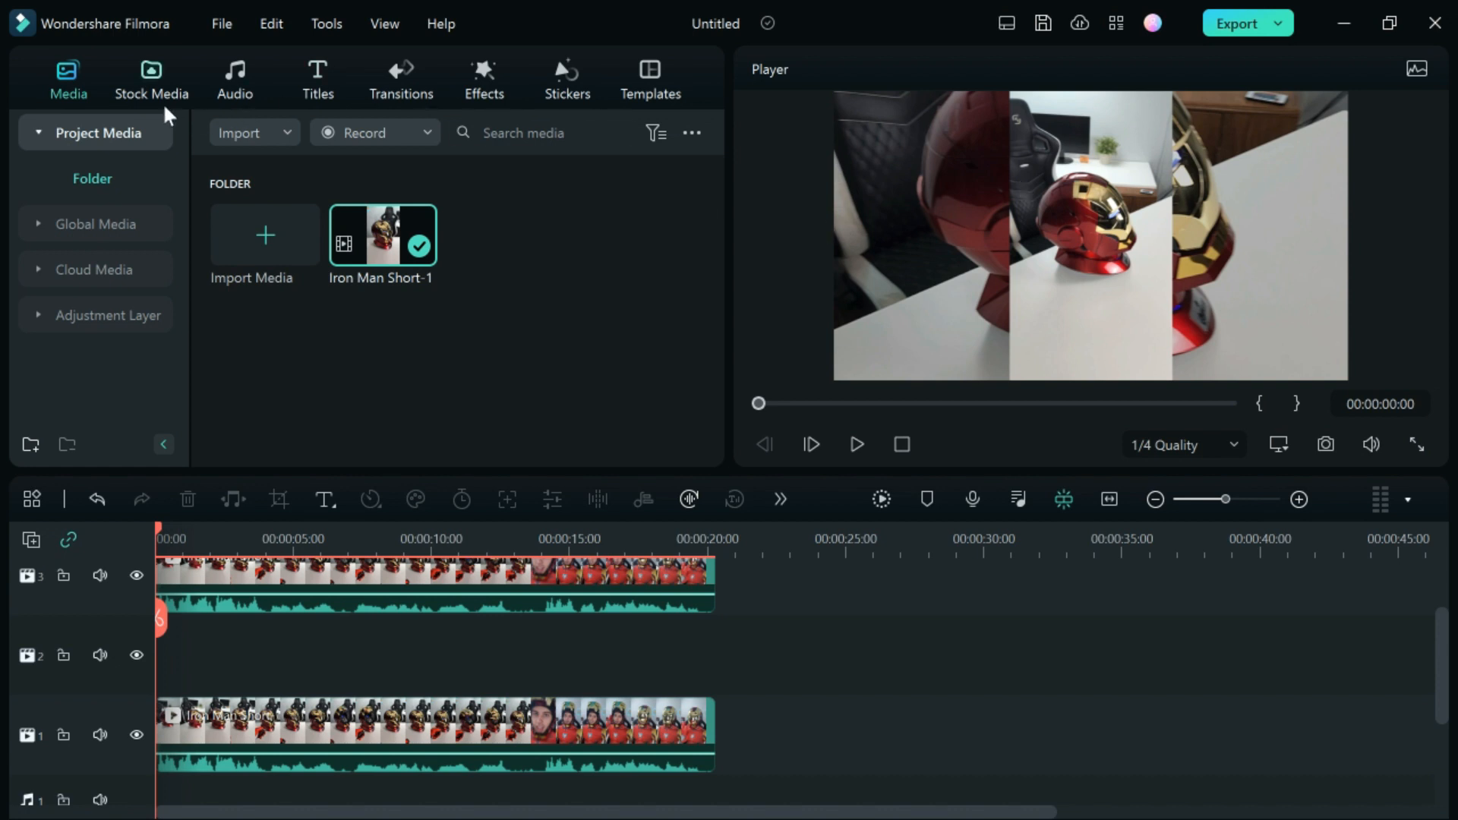
mouse_move(483, 79)
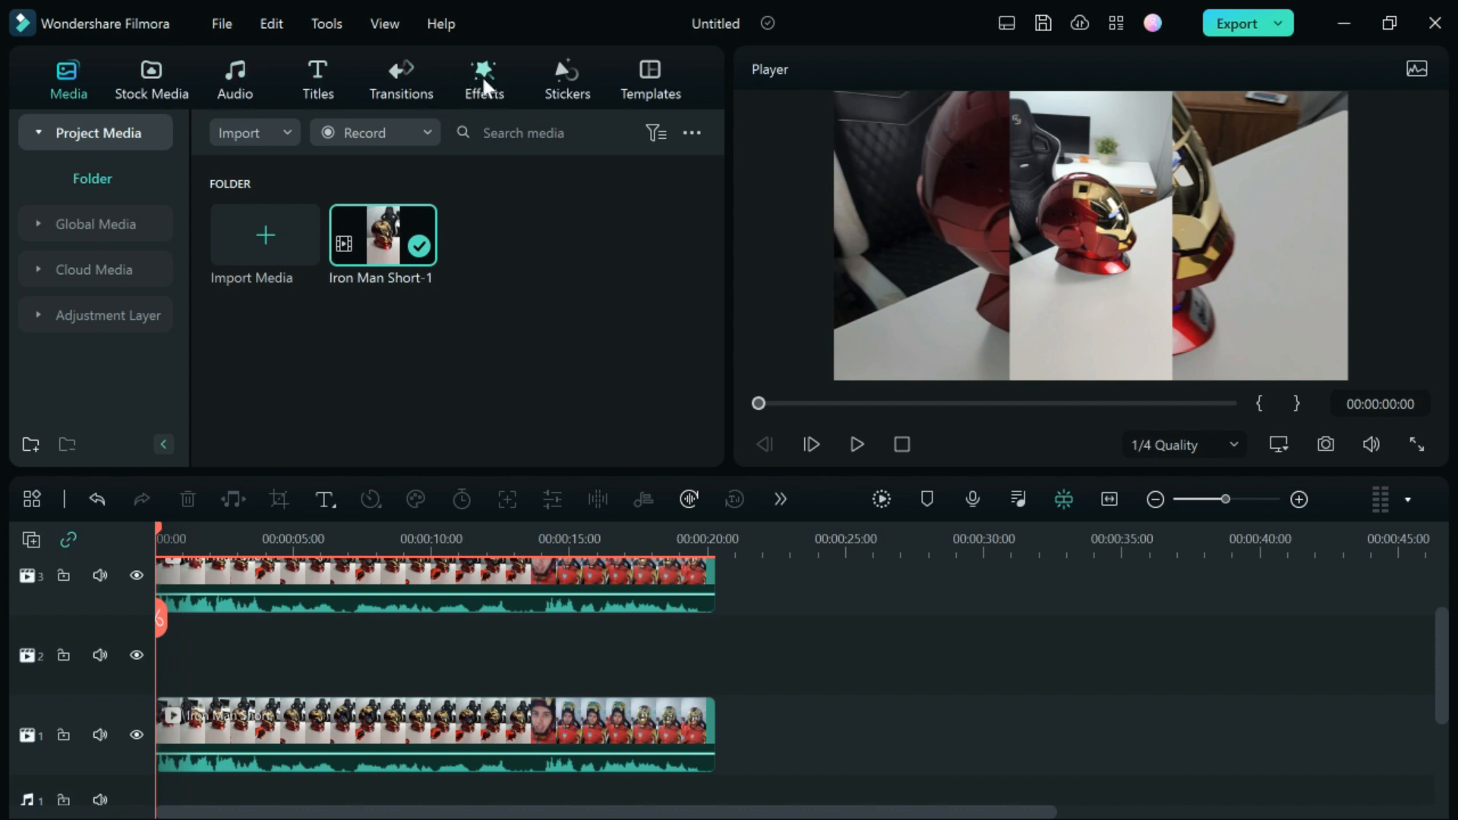
Step: Show the Effects library with Square Blur available for the background layer
left_click(483, 79)
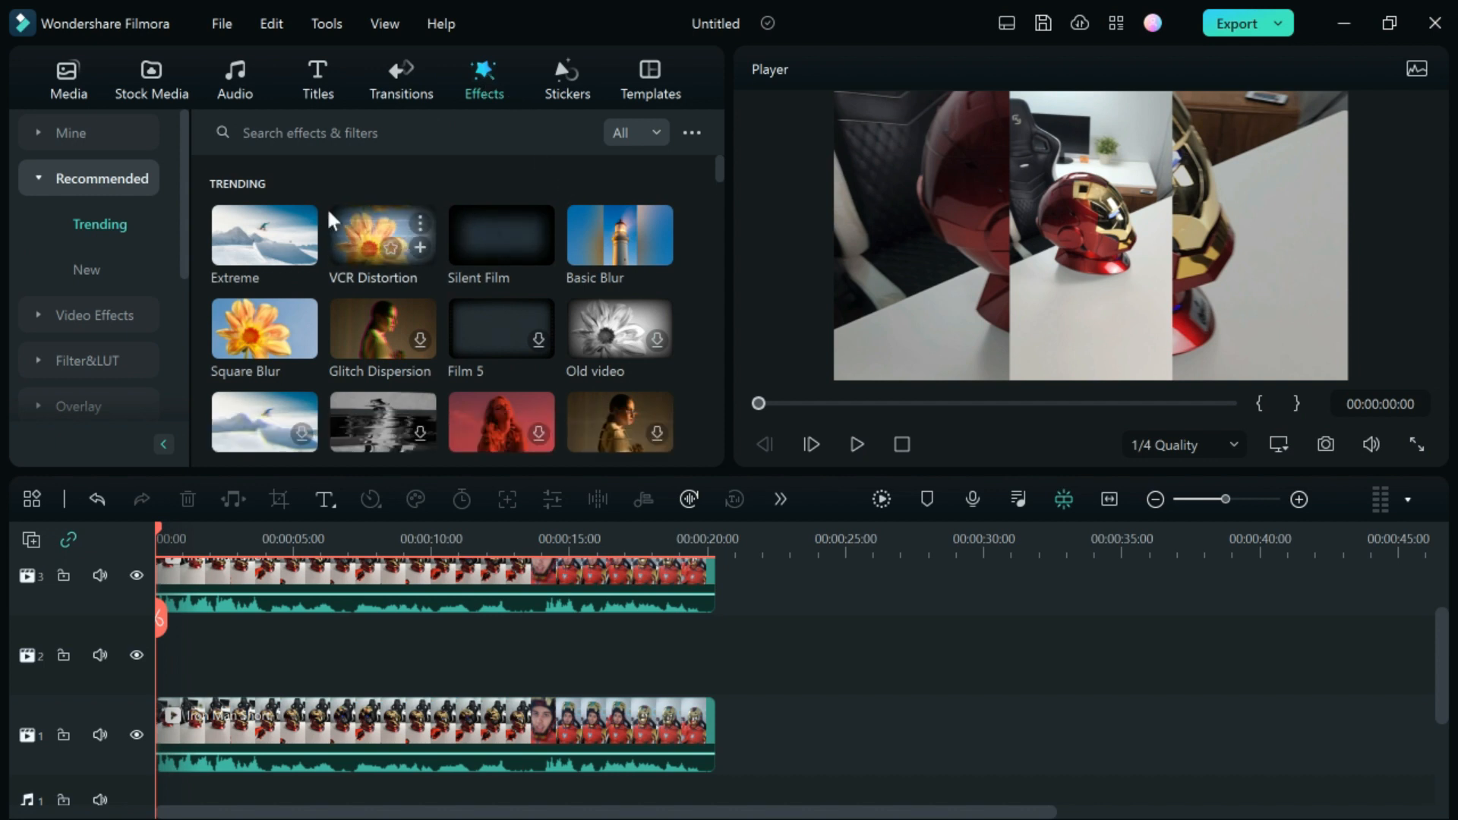
mouse_move(264, 329)
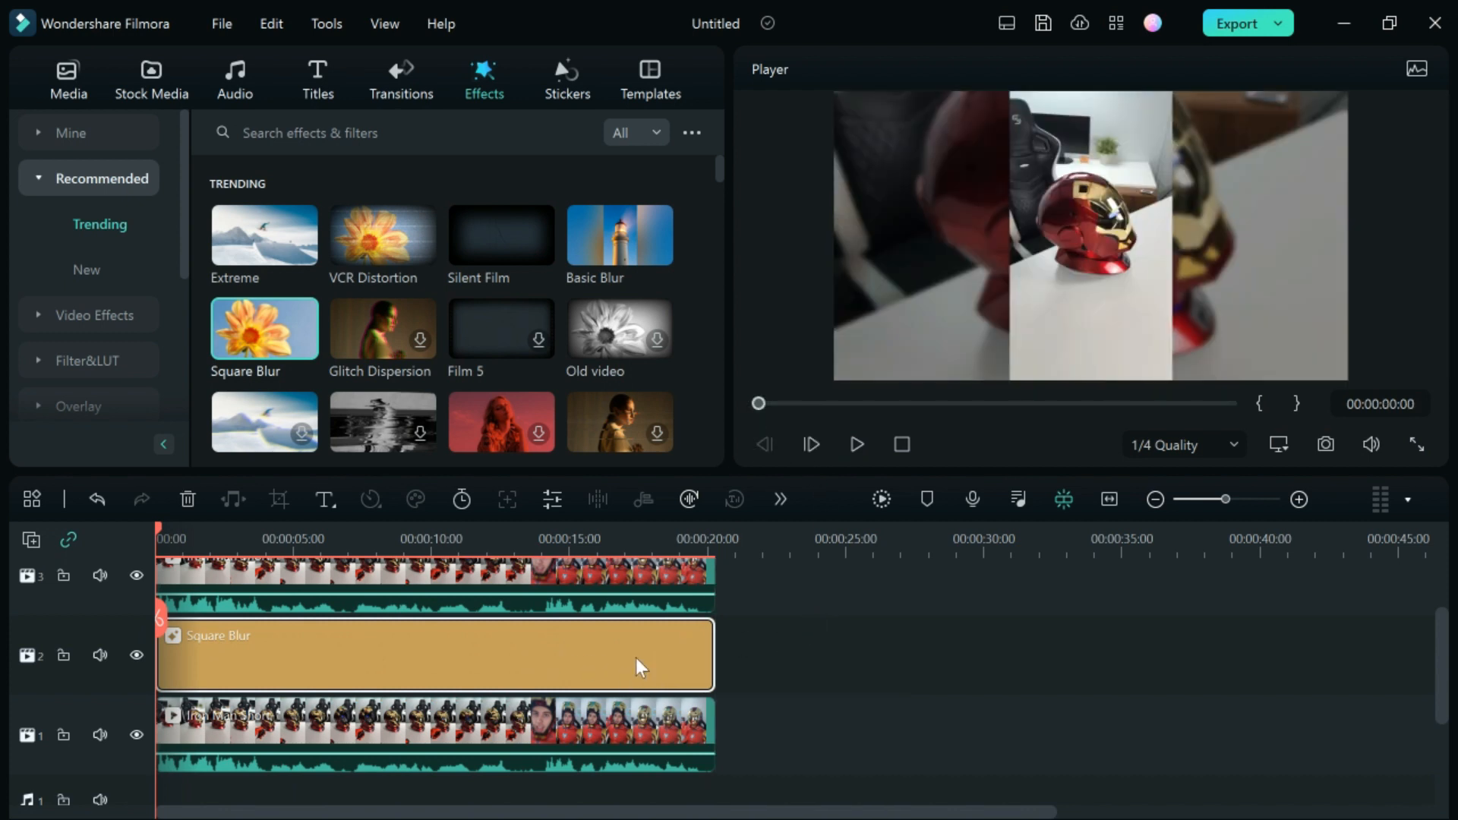
Step: Raise the Square Blur size to 8 so the background is heavily blurred
double_click(435, 653)
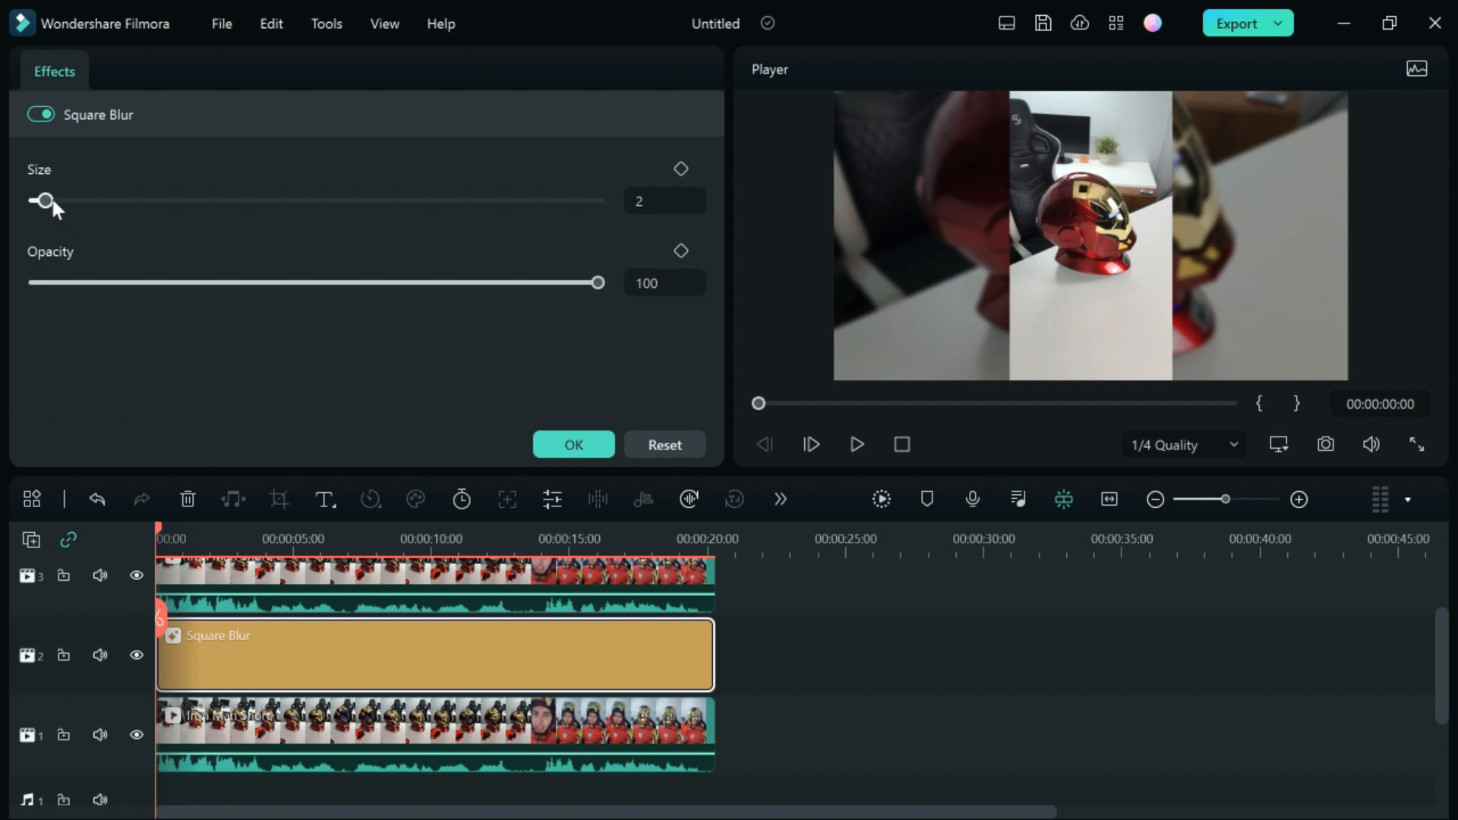
left_click_drag(42, 200, 81, 201)
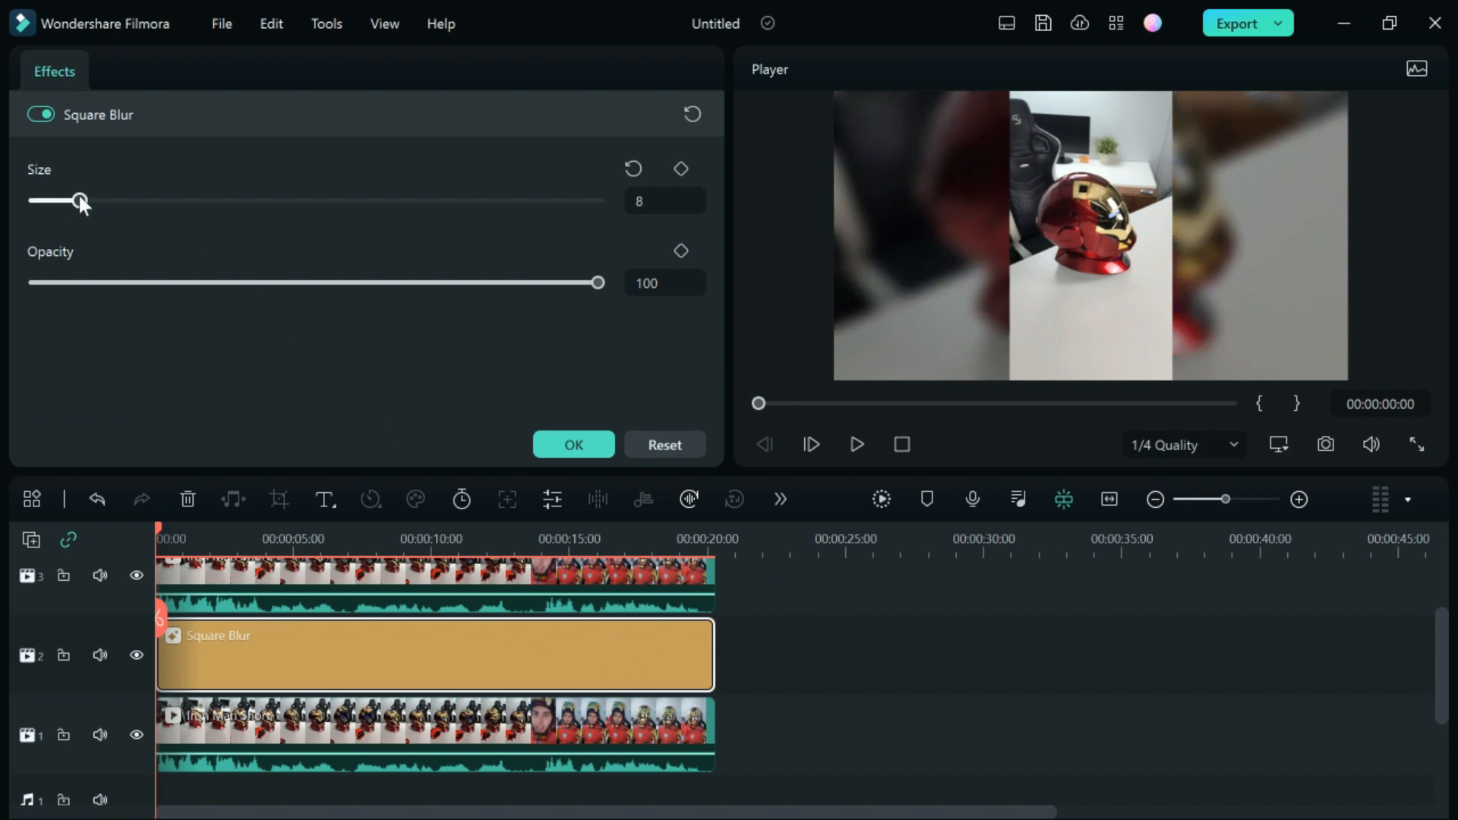
left_click_drag(79, 201, 85, 200)
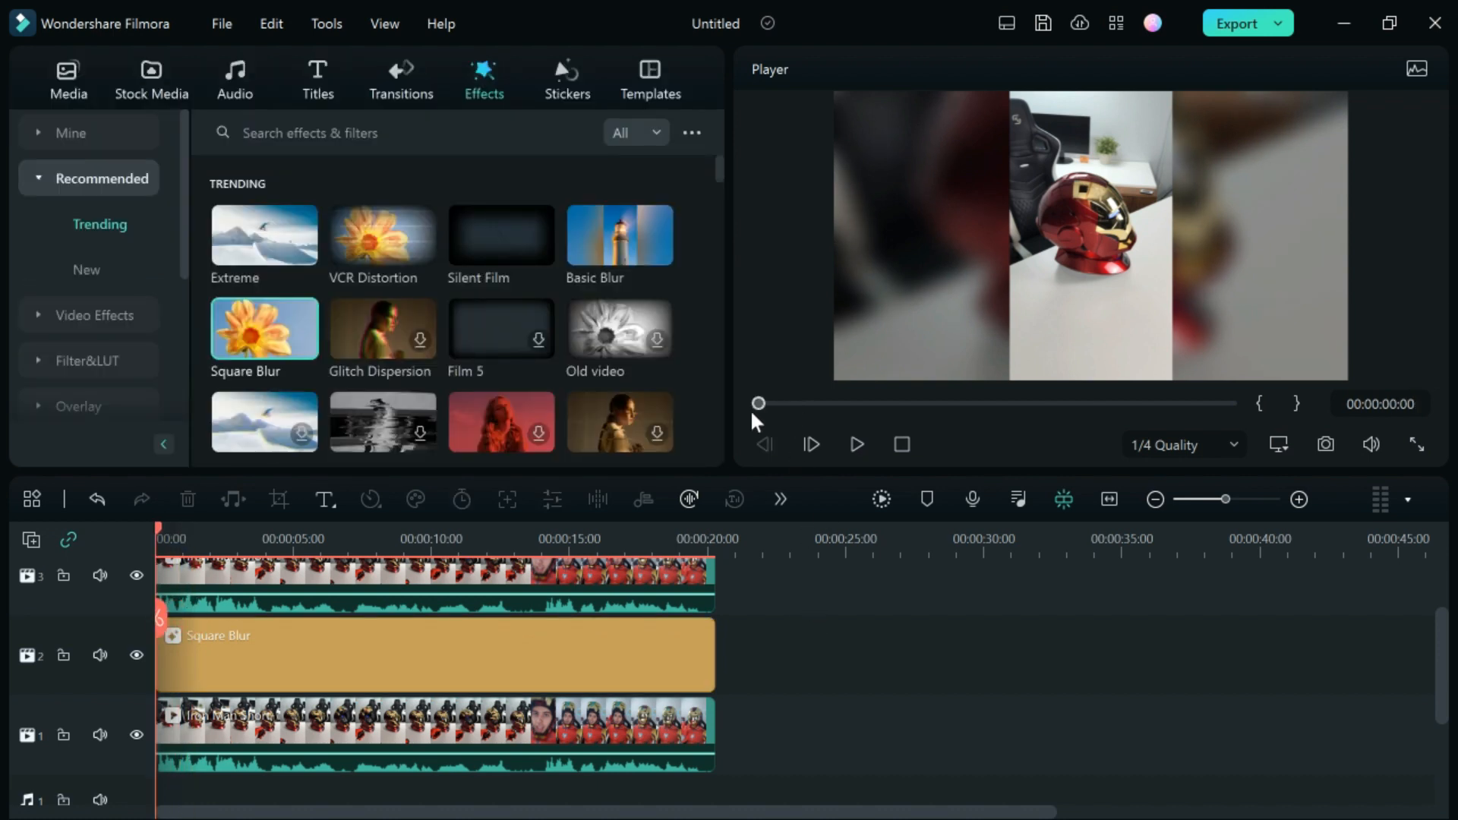
mouse_move(881, 500)
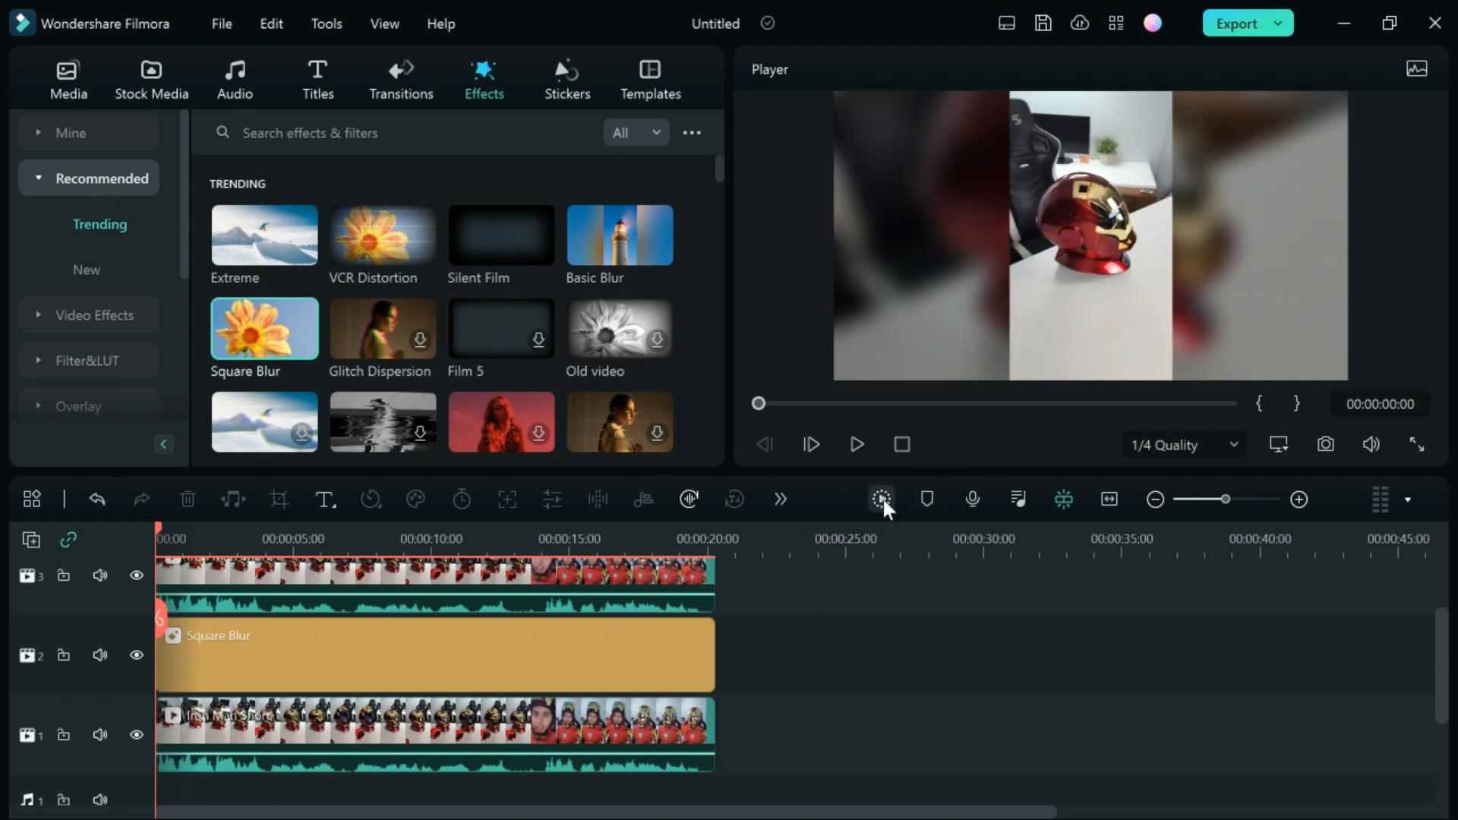
Step: Render the timeline preview and play the blurred-background composition back at Full Quality
left_click(881, 500)
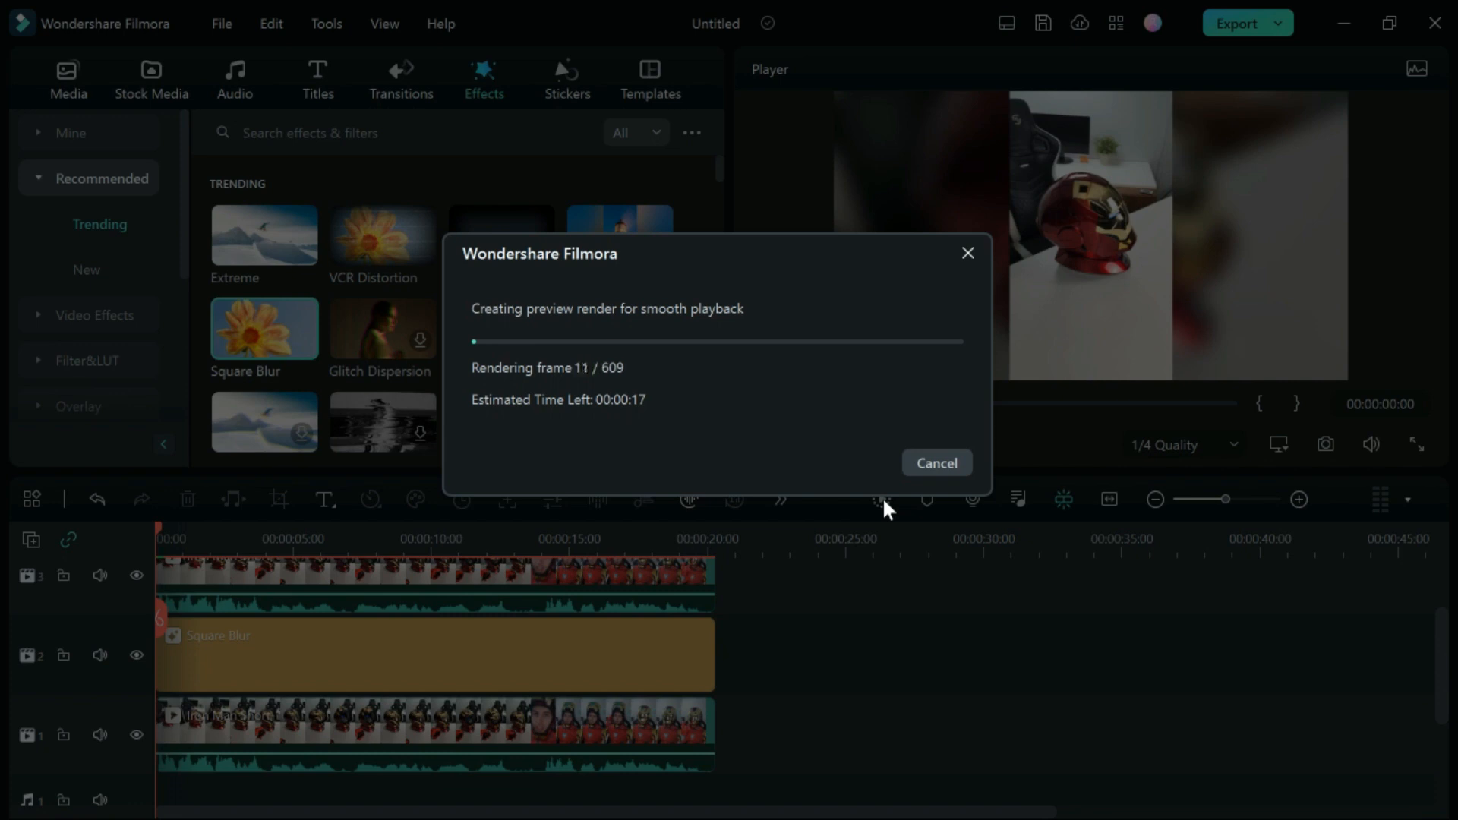
left_click(936, 463)
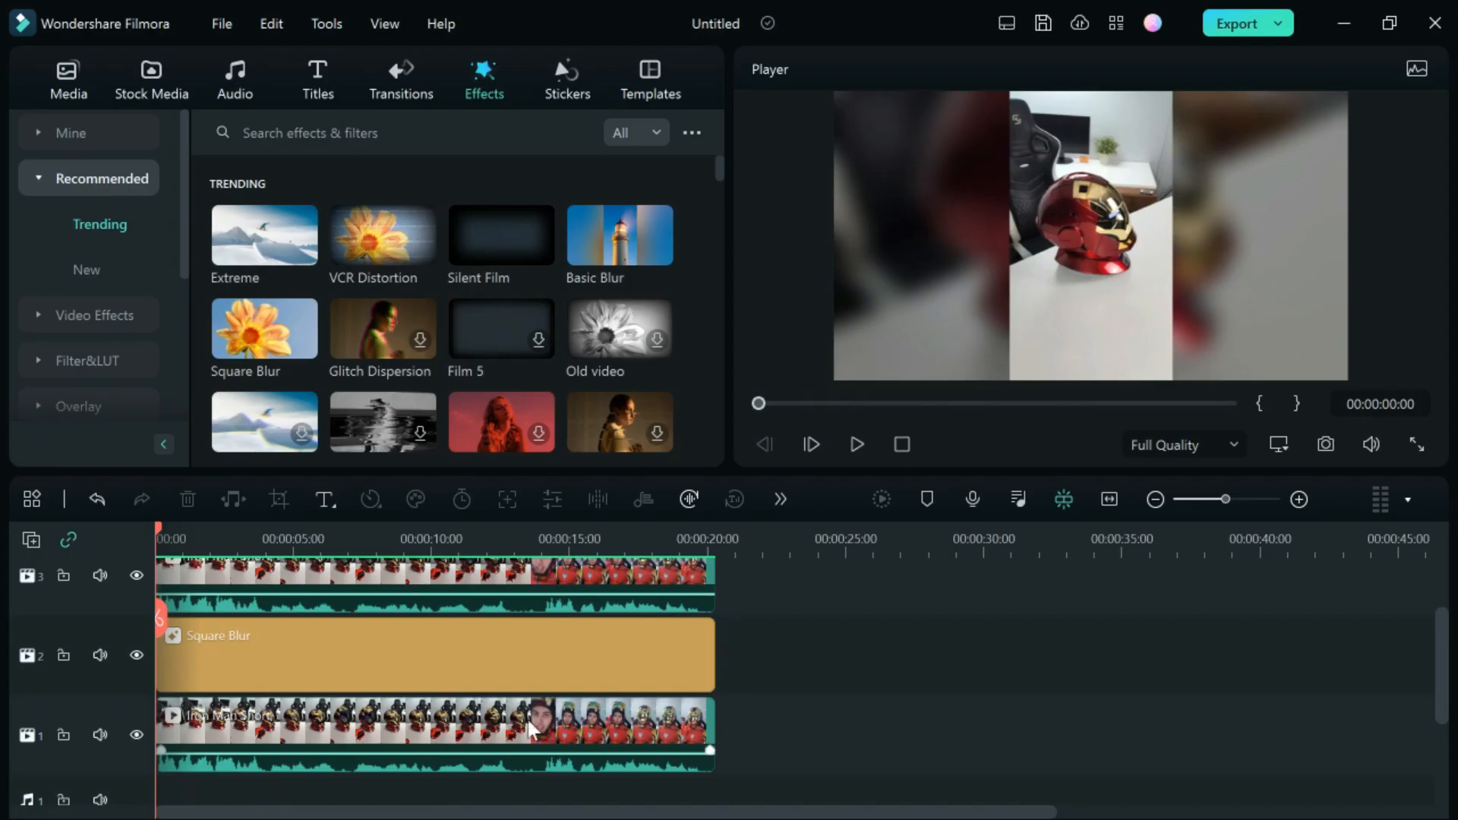
left_click(855, 444)
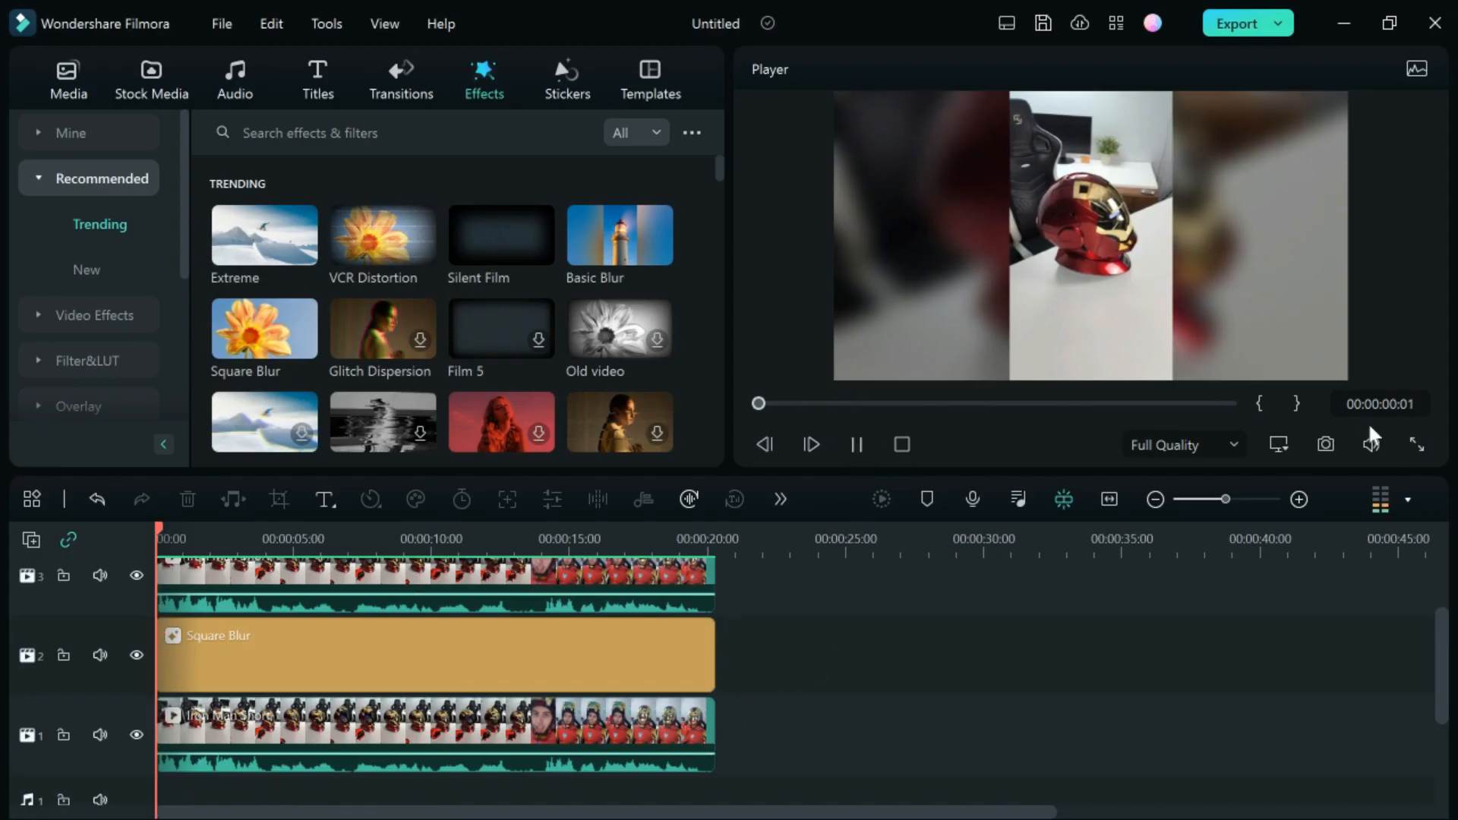